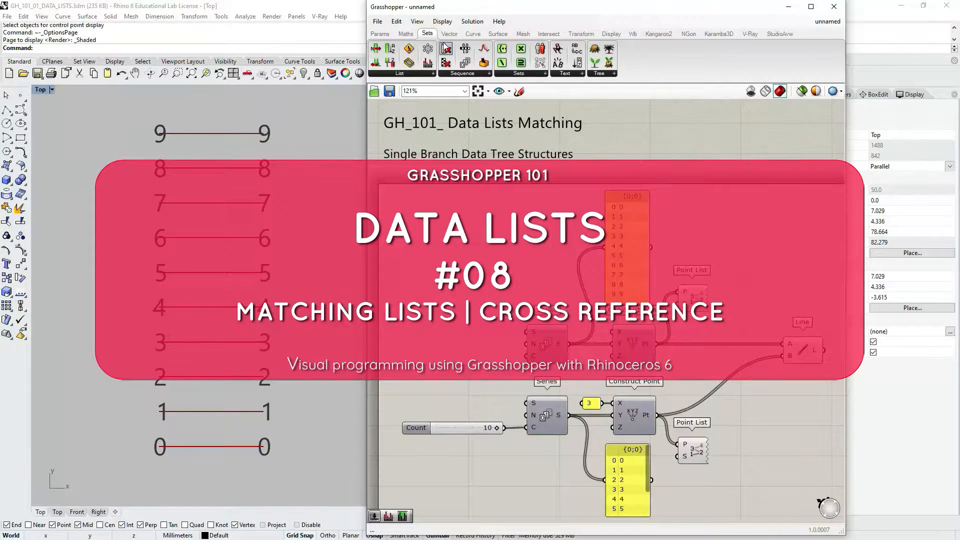
Add a Cross Reference component from the Sets > List dropdown
left_click(399, 73)
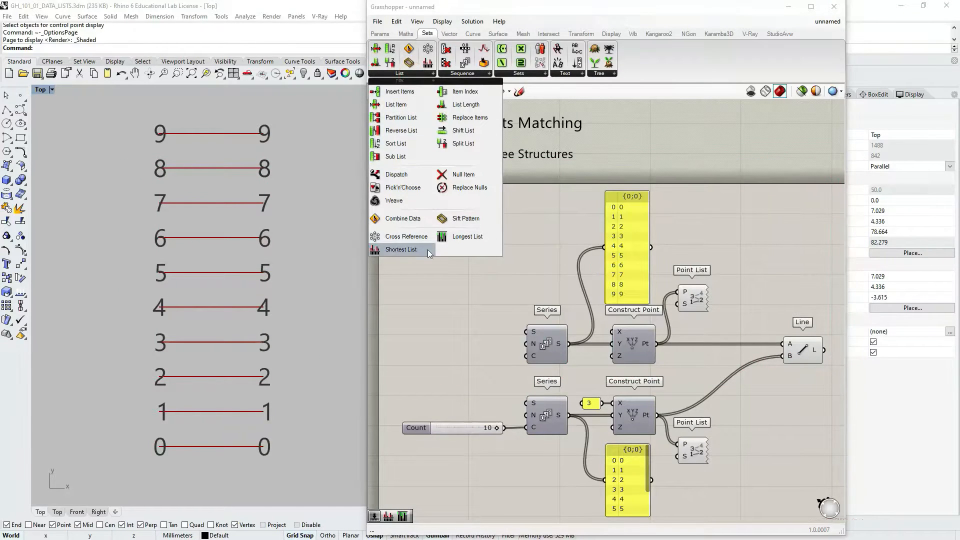
mouse_move(403, 237)
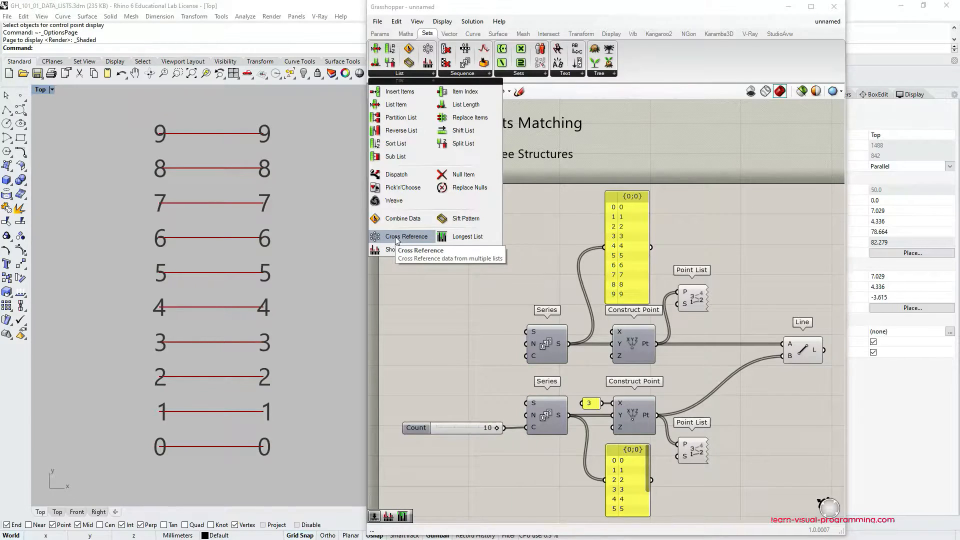
left_click(406, 237)
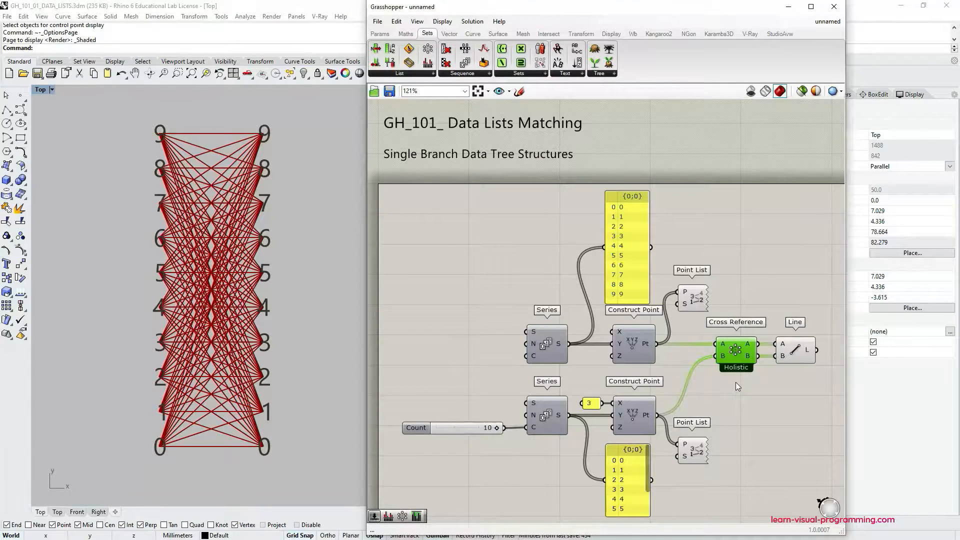
mouse_move(735, 386)
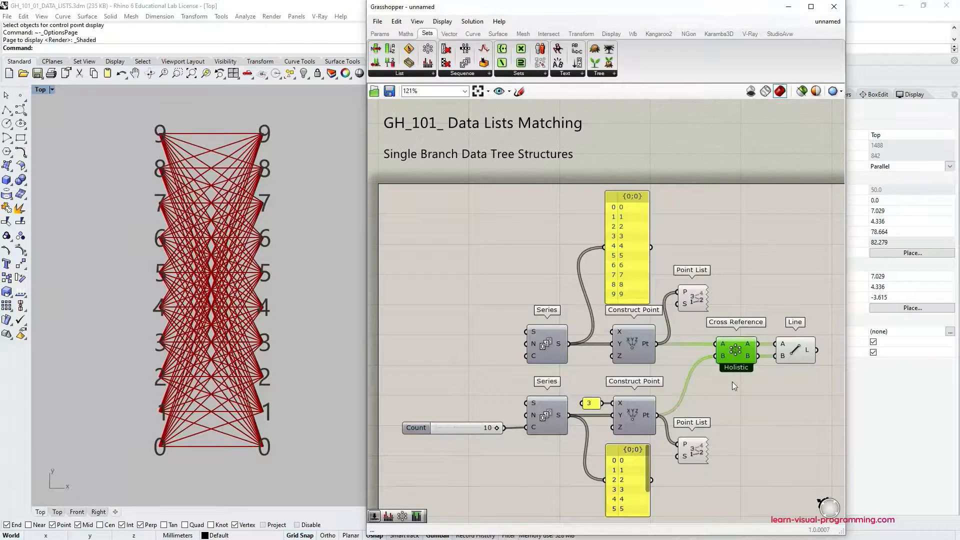
mouse_move(721, 347)
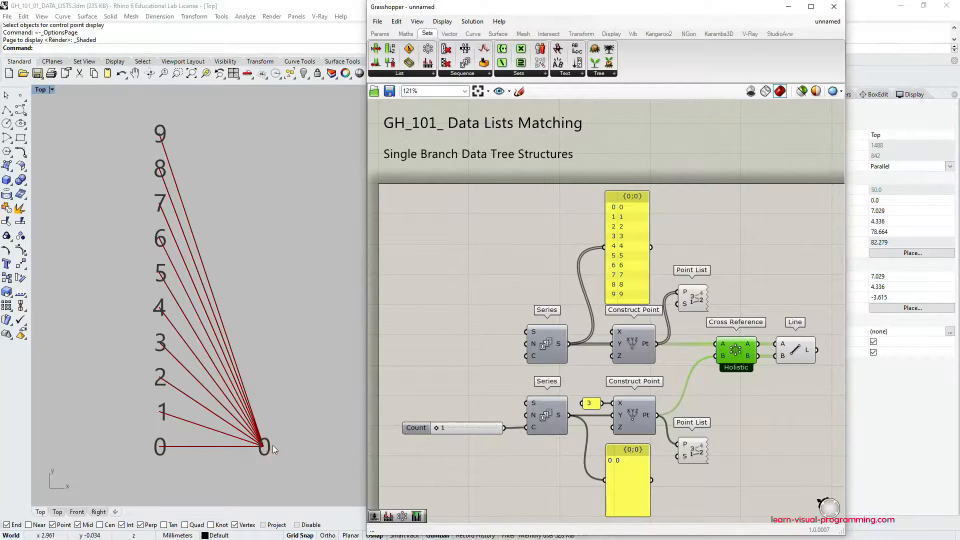
left_click(266, 444)
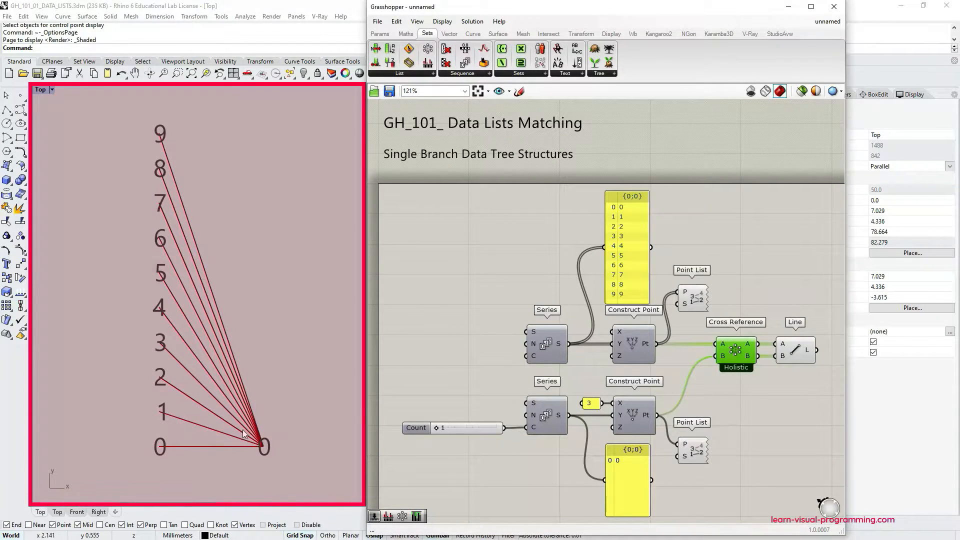
mouse_move(219, 395)
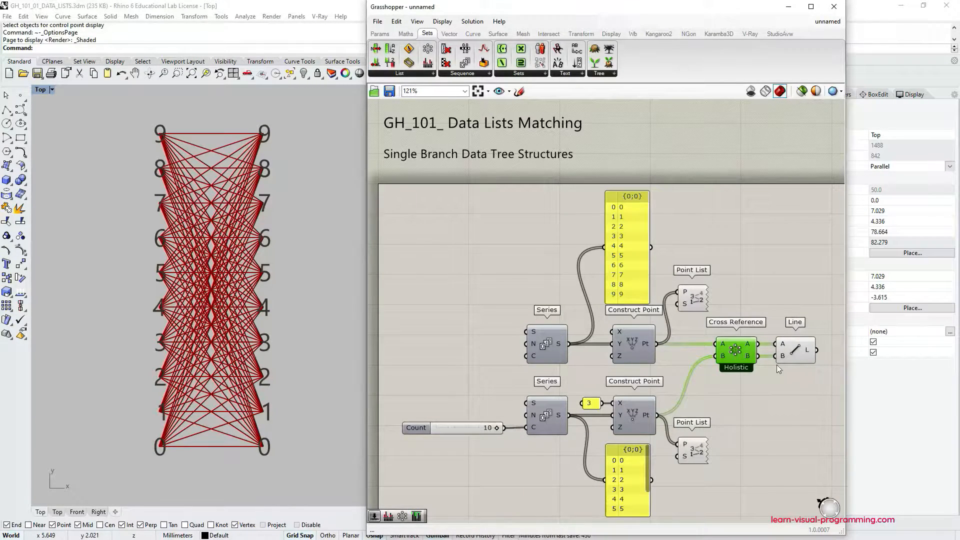
mouse_move(762, 369)
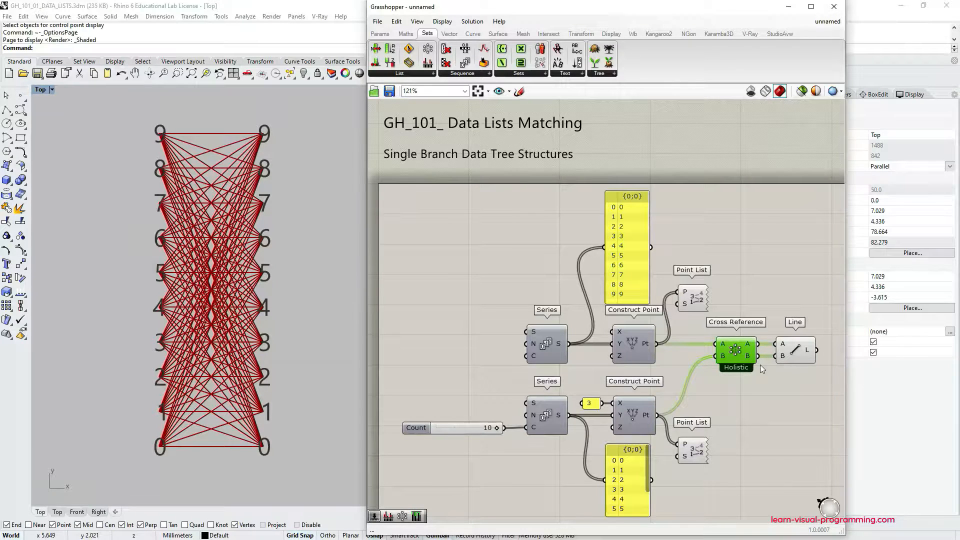
Show Cross Reference's matching modes via its context menu and keep Holistic selected
scroll("up", 3)
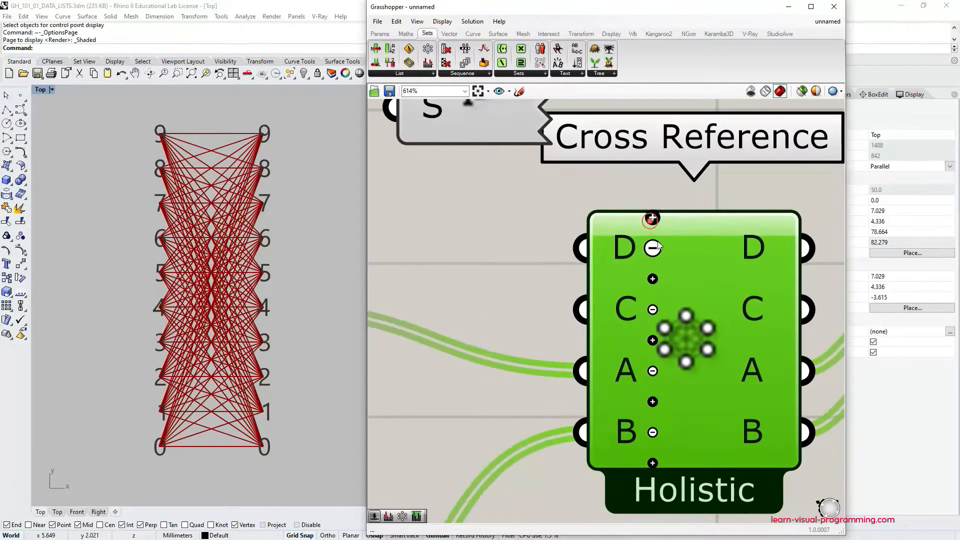
scroll("down", 3)
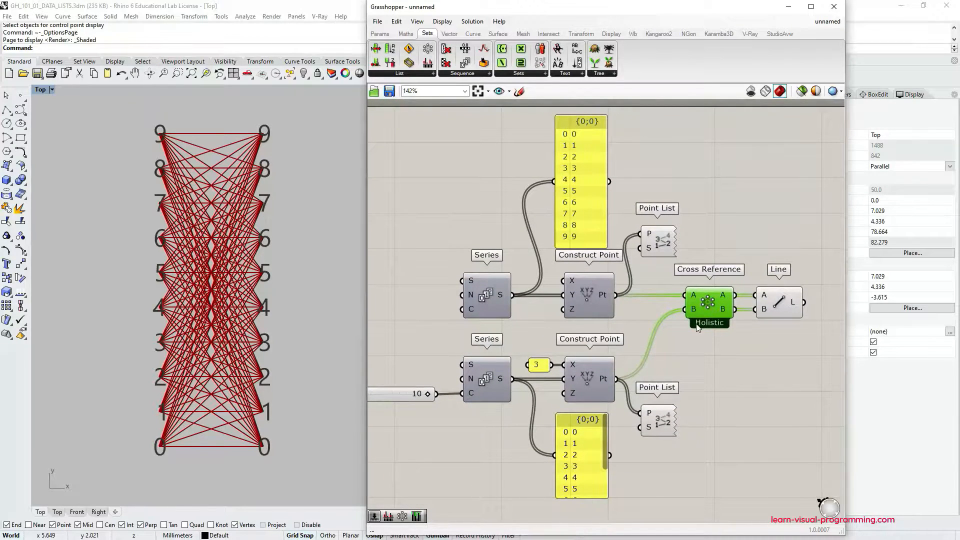
left_click(708, 324)
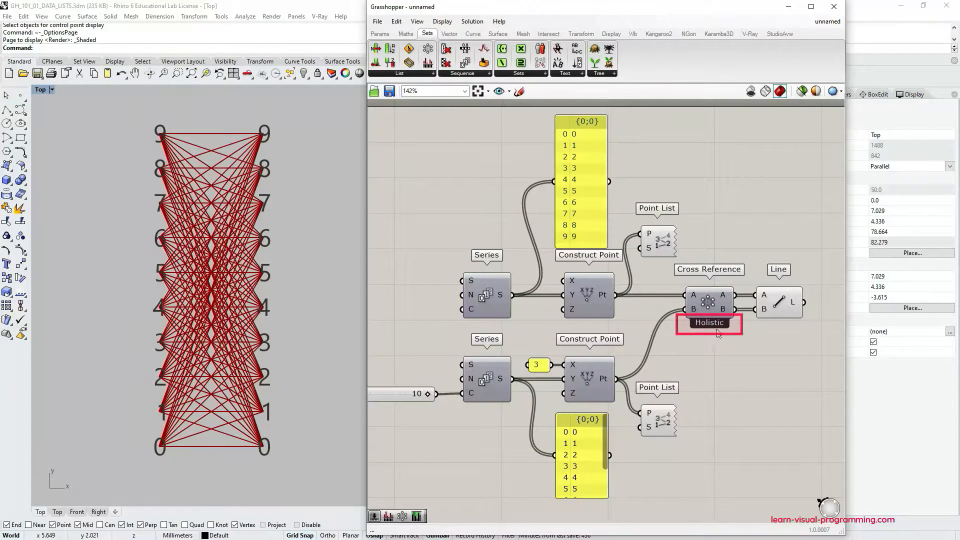
mouse_move(714, 317)
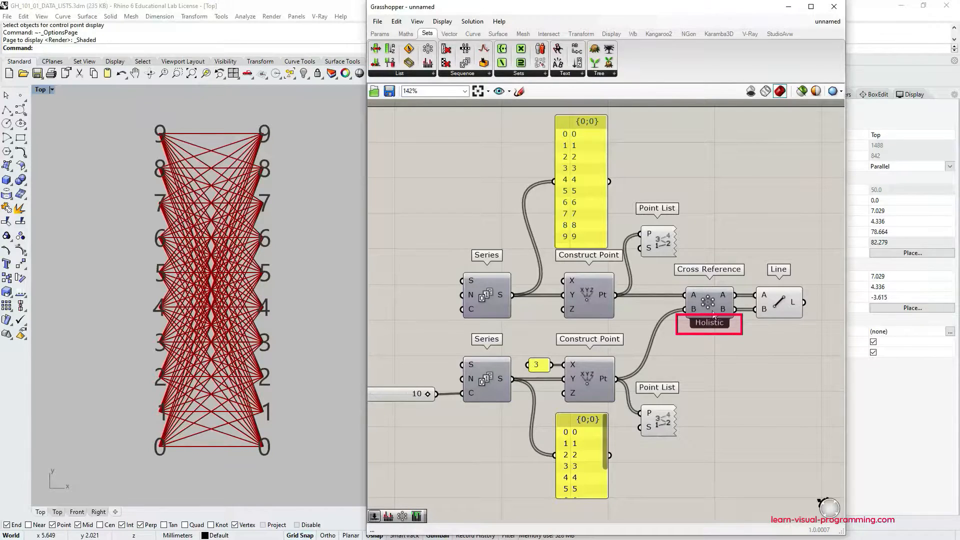
right_click(708, 302)
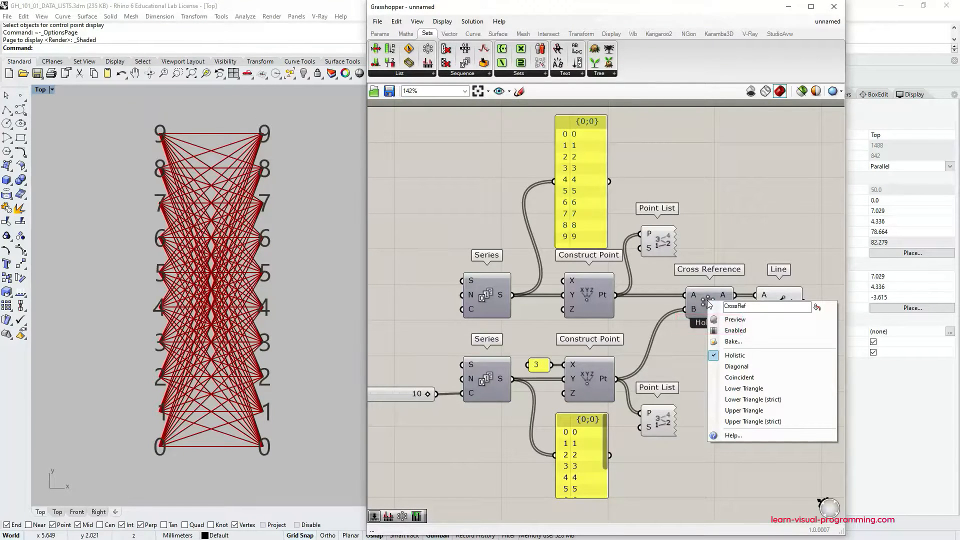
mouse_move(737, 367)
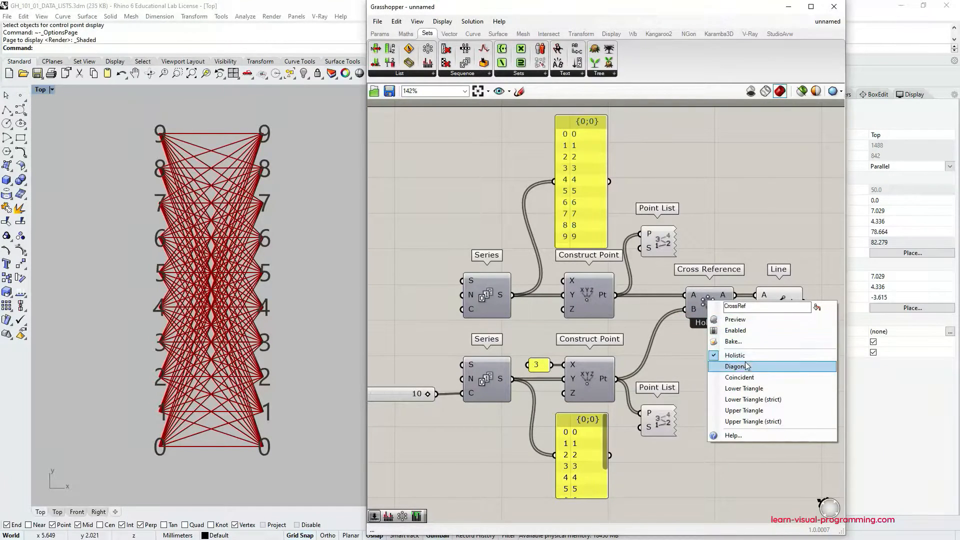
mouse_move(757, 355)
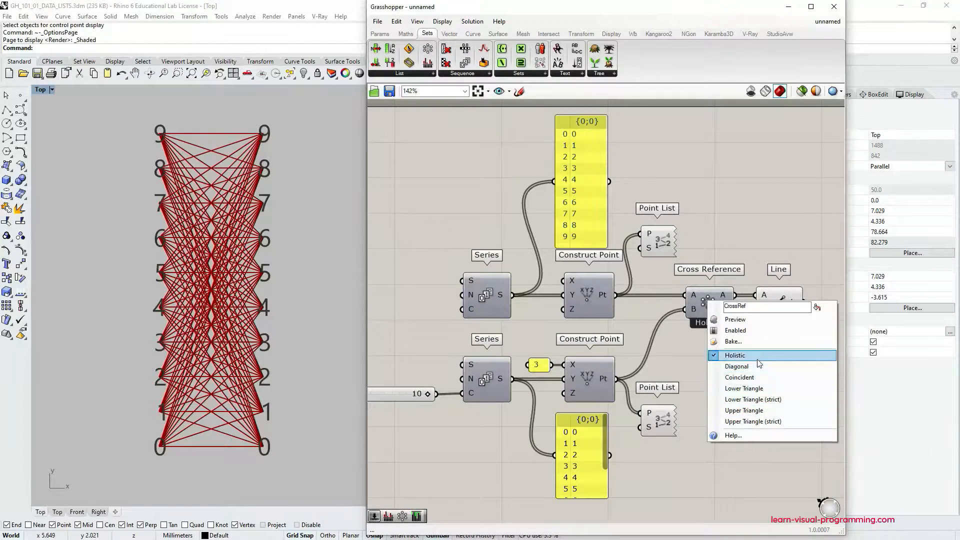
mouse_move(759, 411)
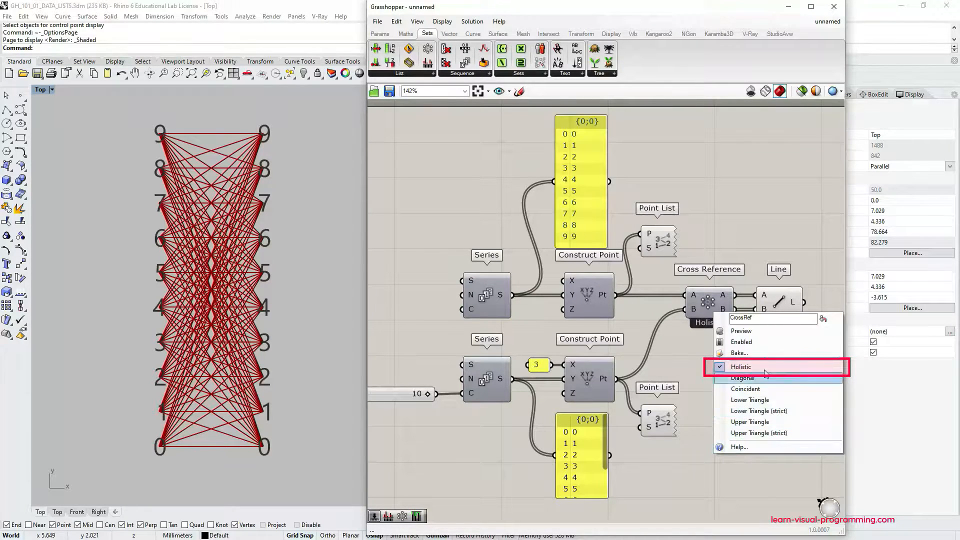
mouse_move(742, 367)
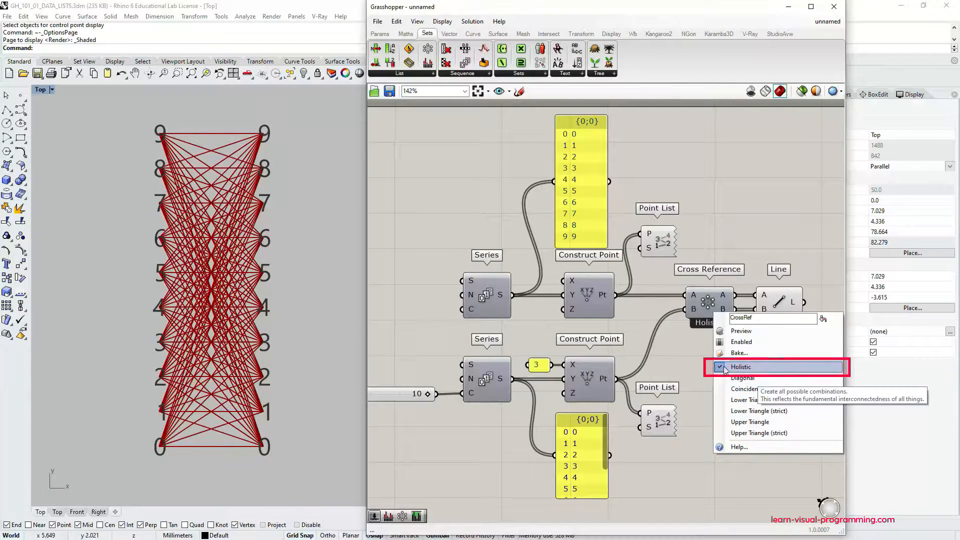
left_click(741, 367)
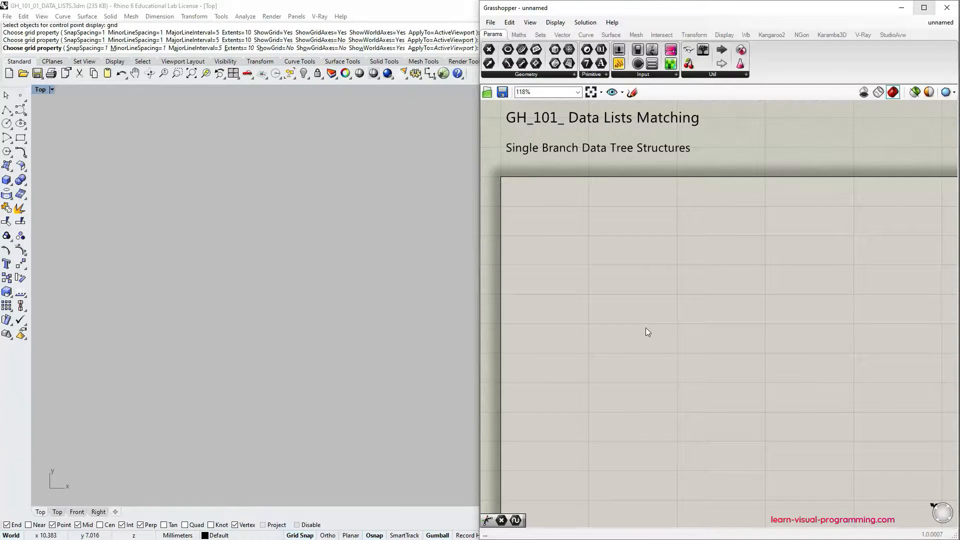
mouse_move(635, 331)
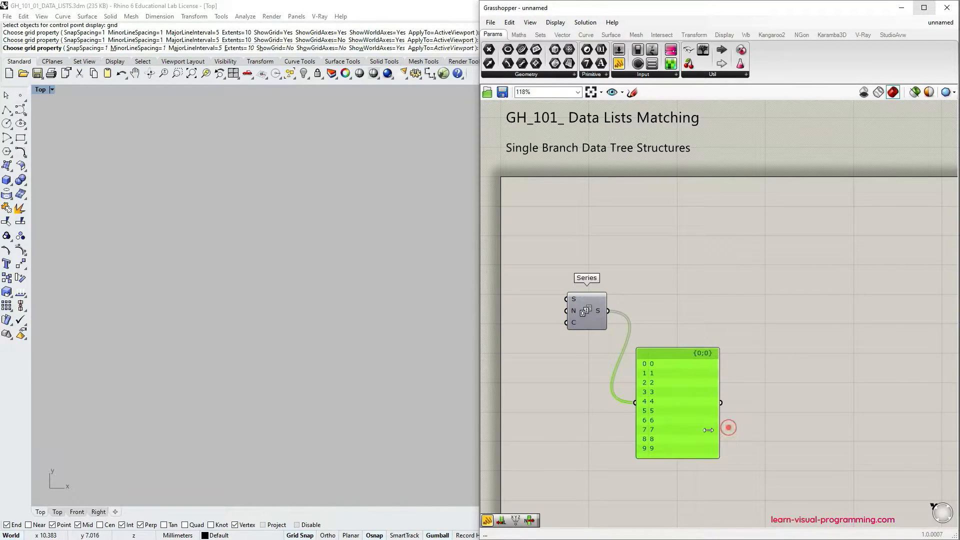
mouse_move(590, 308)
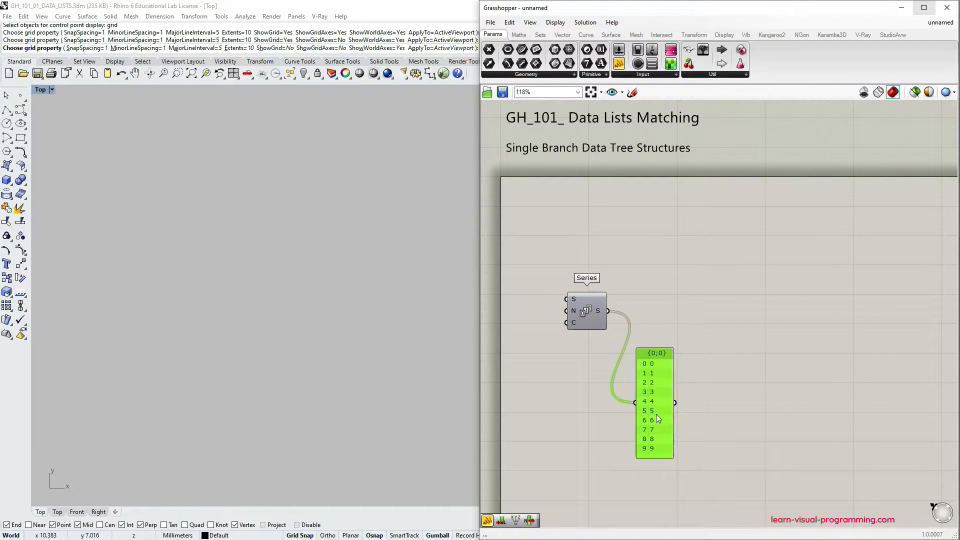
mouse_move(653, 377)
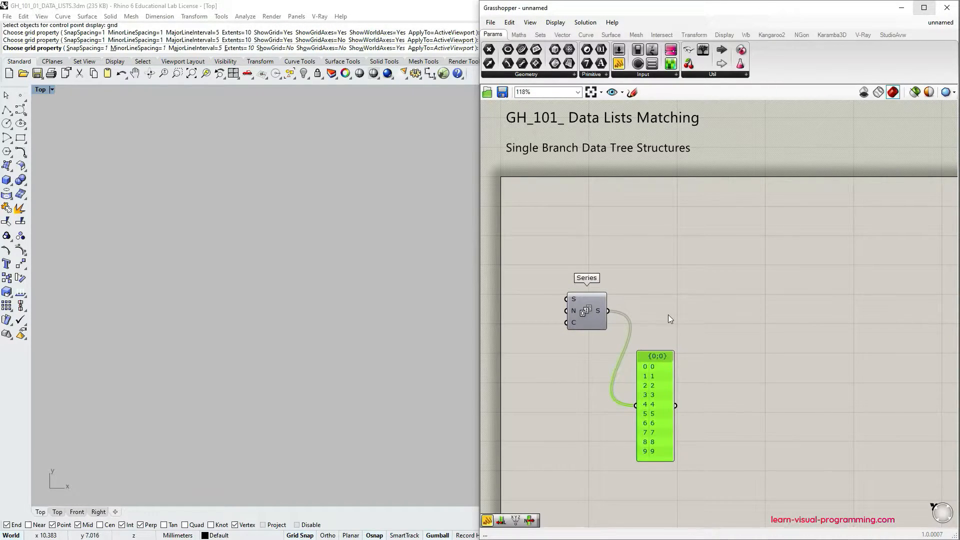
Add Construct Point from Vector > Point and set Preview Point Flavour to Point
left_click(670, 319)
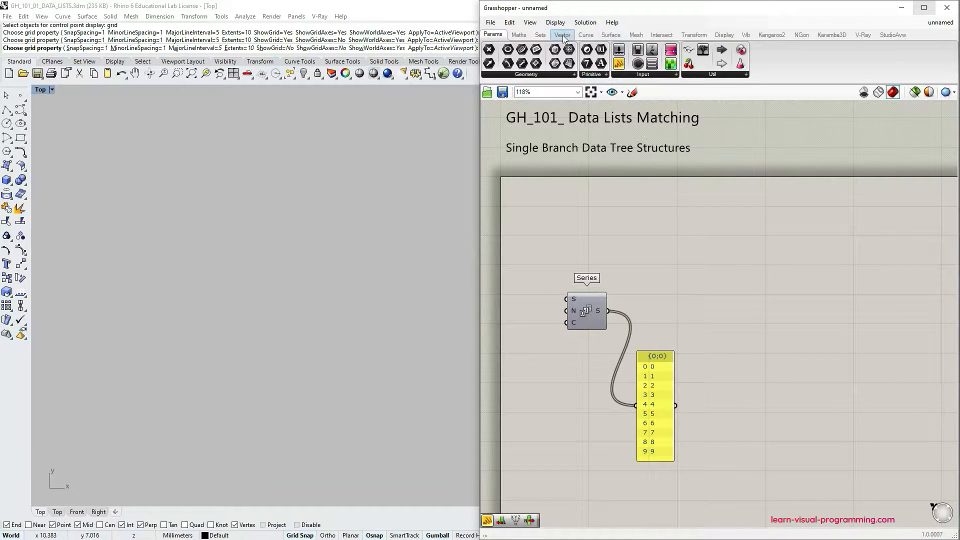
left_click(561, 34)
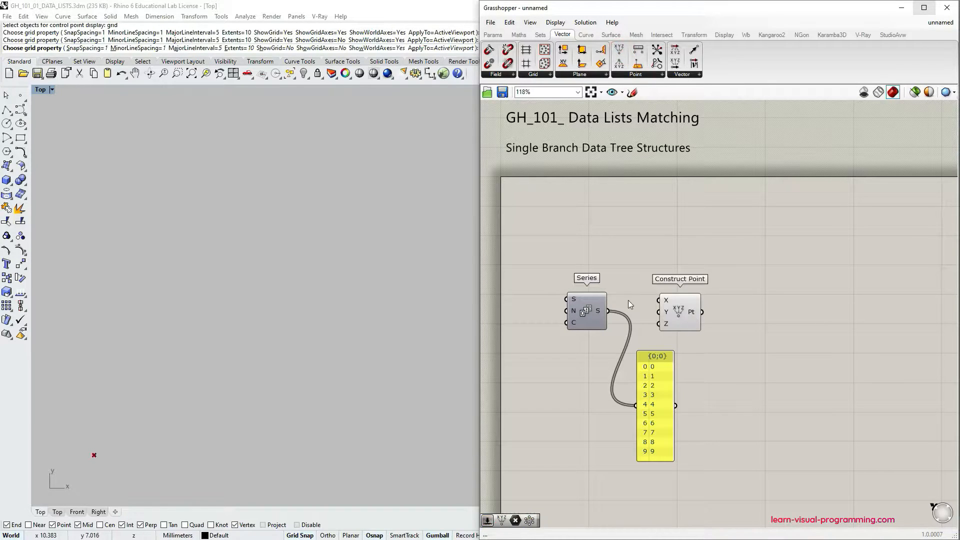
mouse_move(667, 312)
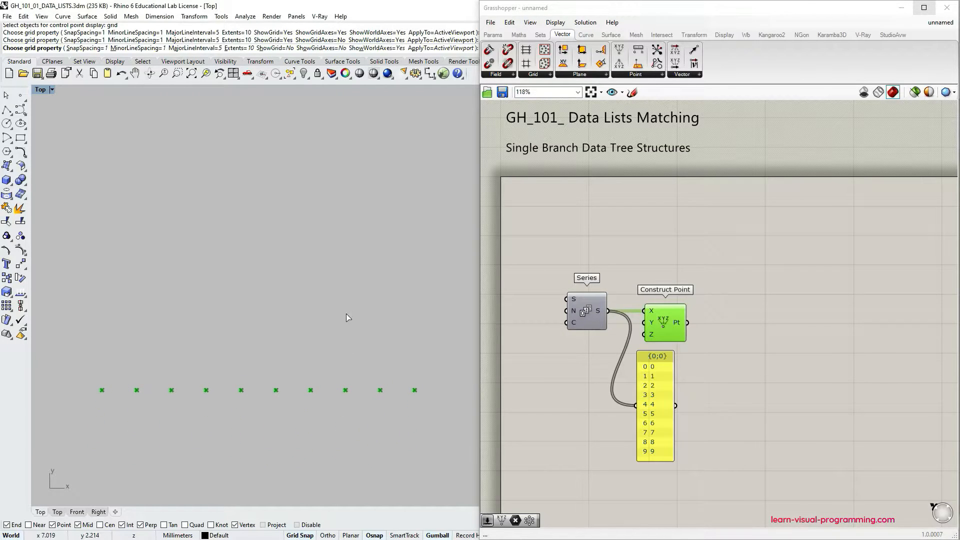
left_click(554, 22)
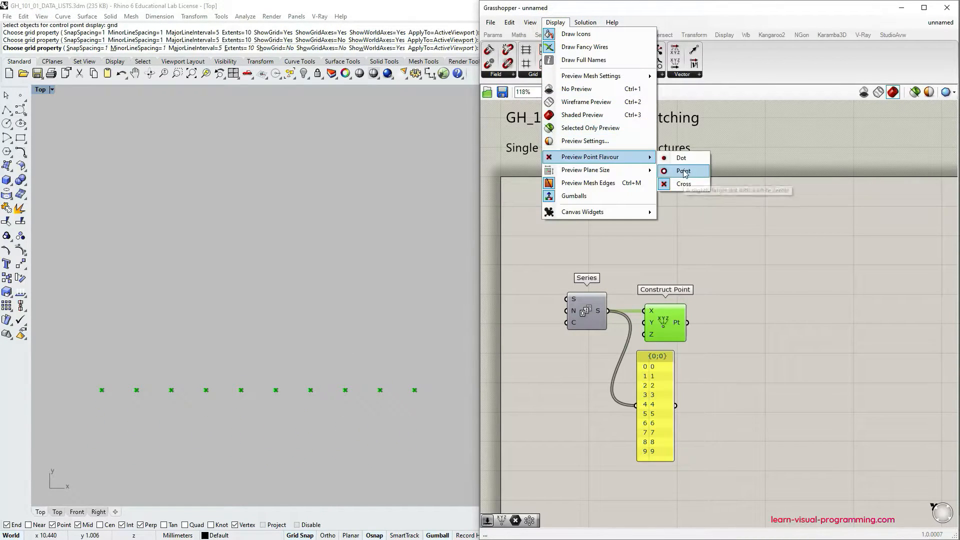
left_click(680, 157)
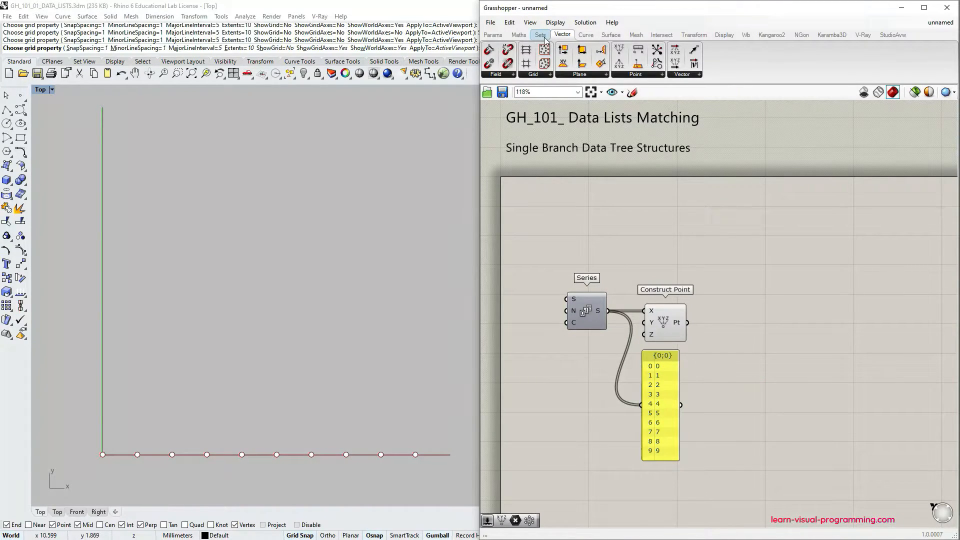
Place a Cross Reference component and wire Series S into its A input
left_click(540, 34)
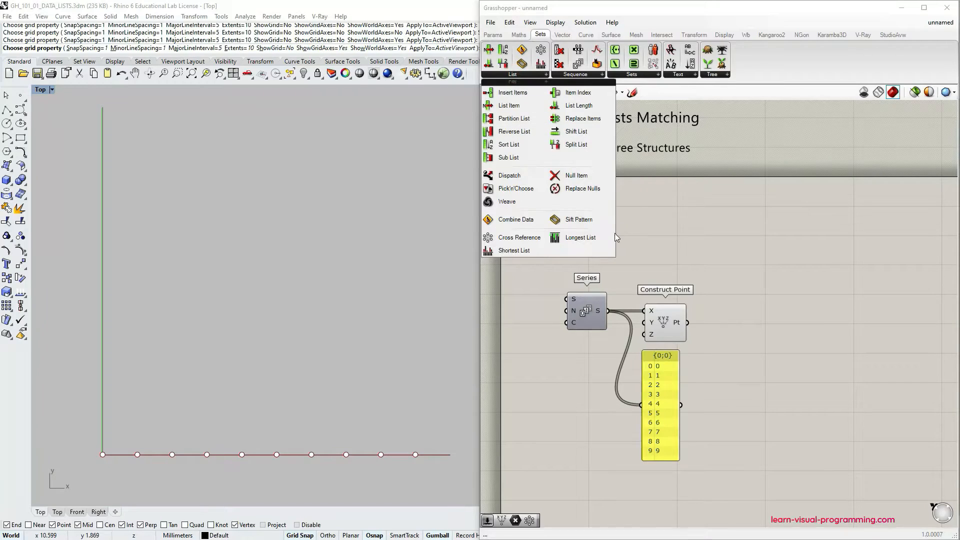
mouse_move(515, 238)
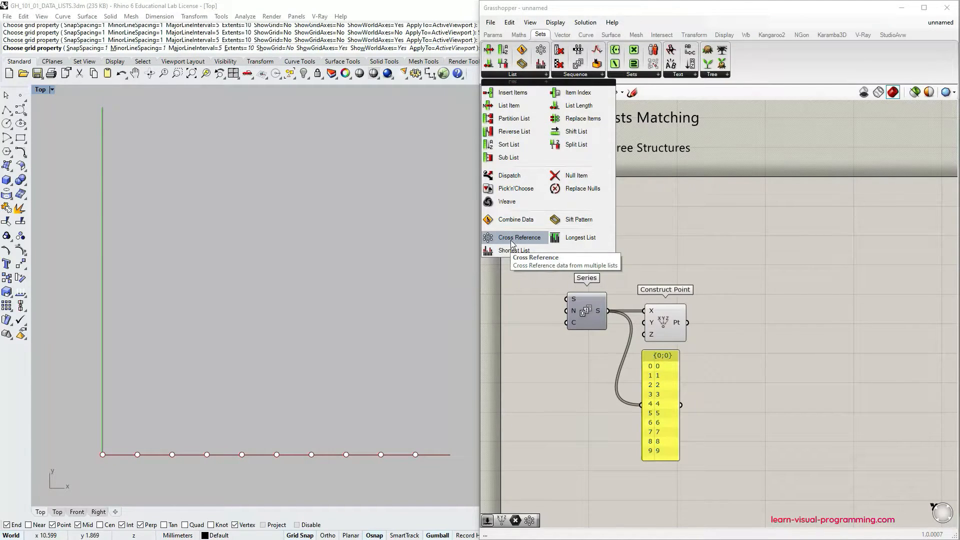
left_click(520, 238)
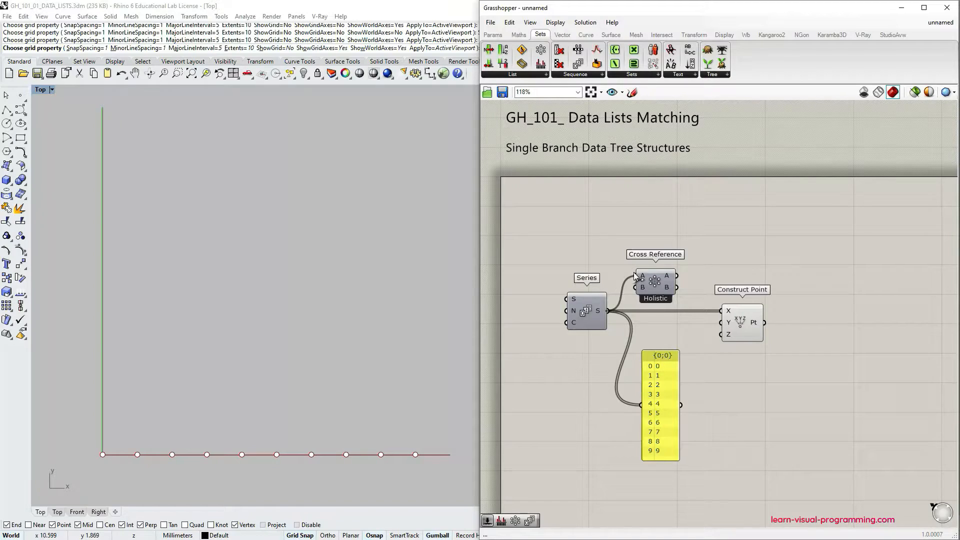
mouse_move(643, 276)
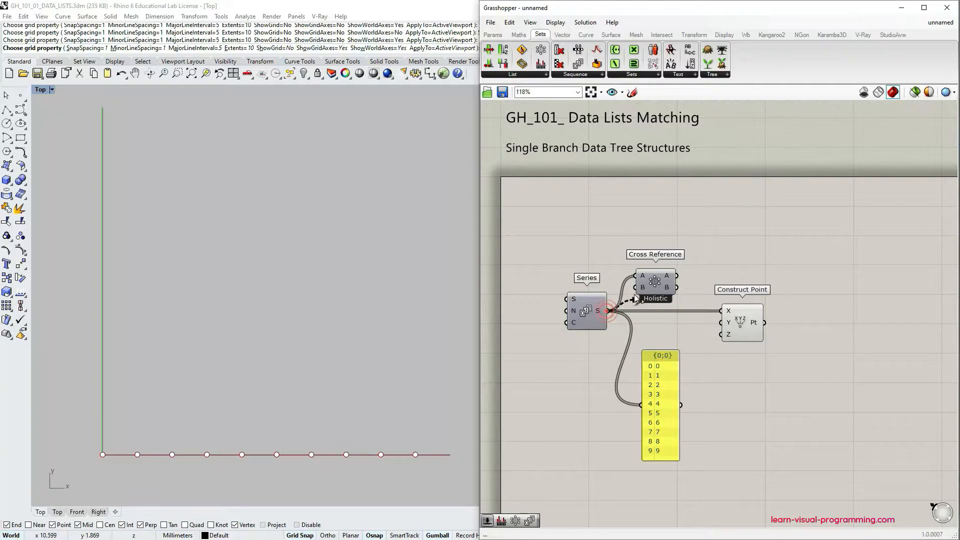
left_click(655, 282)
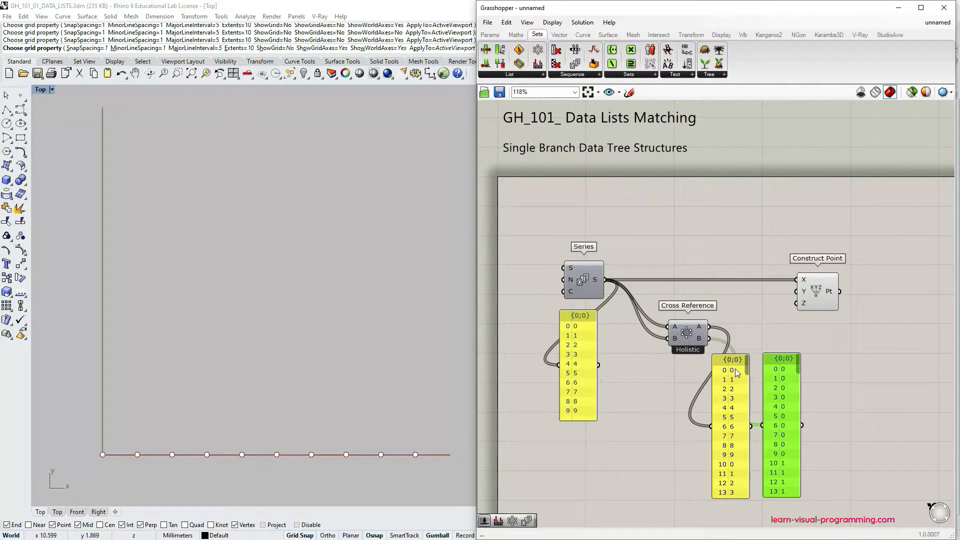
Wire Series into Cross Reference B and attach Panels to outputs A and B
left_click(577, 364)
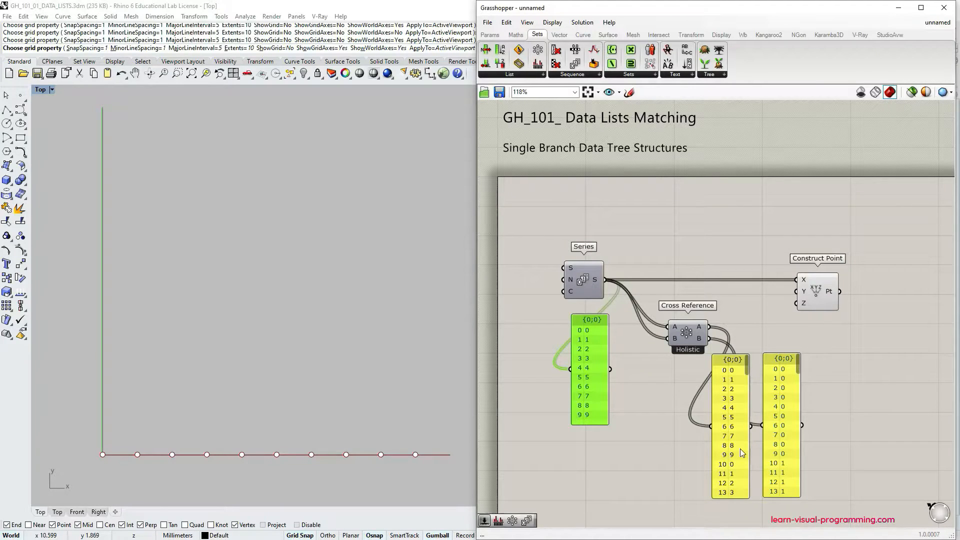
left_click(730, 426)
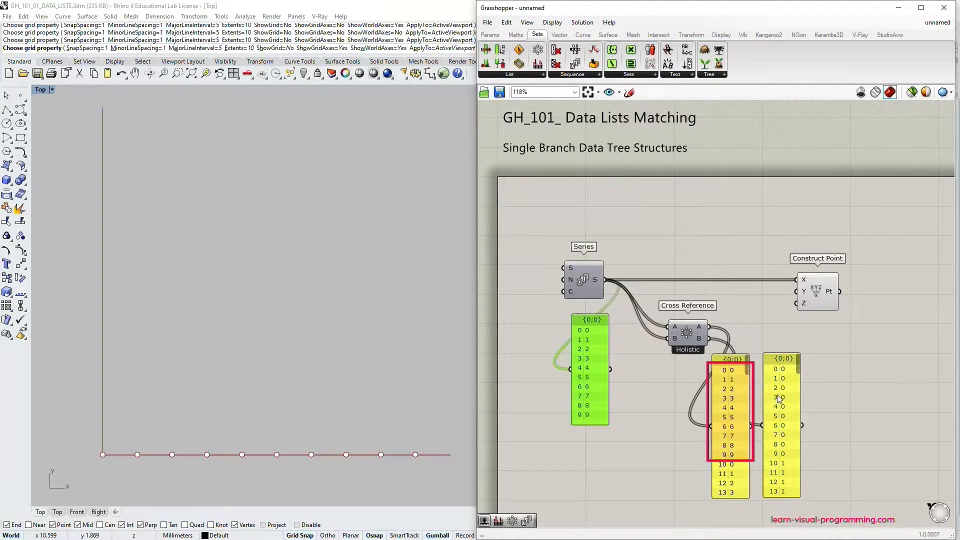
left_click(785, 407)
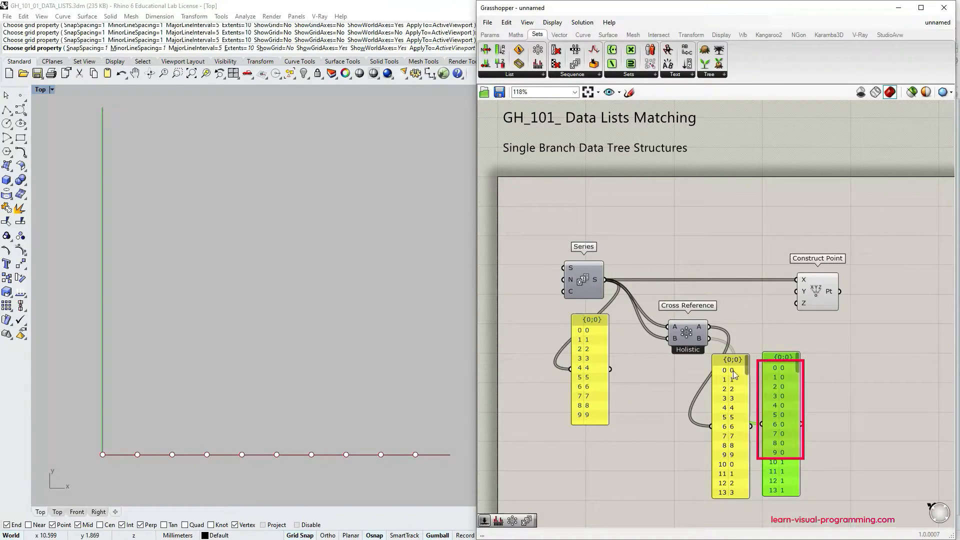
left_click(589, 330)
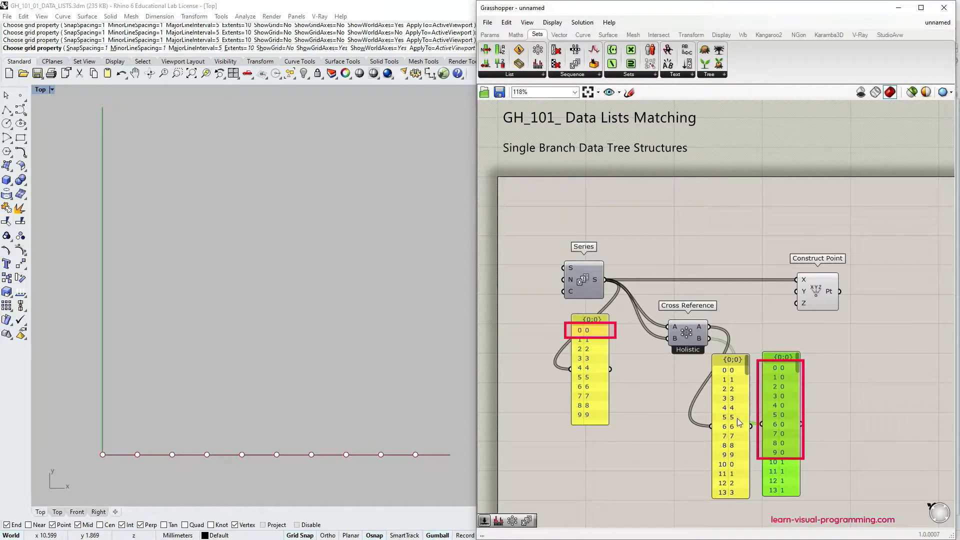
mouse_move(739, 394)
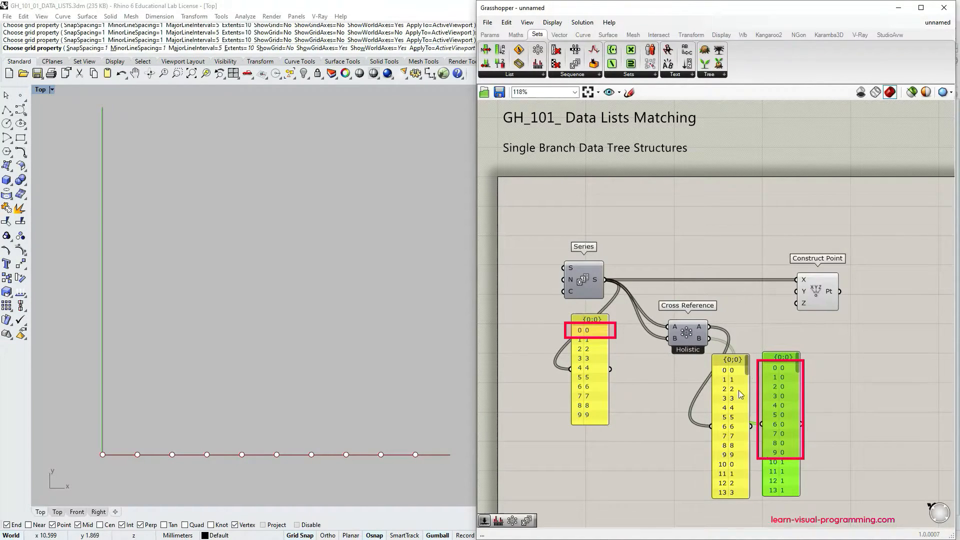
left_click(665, 370)
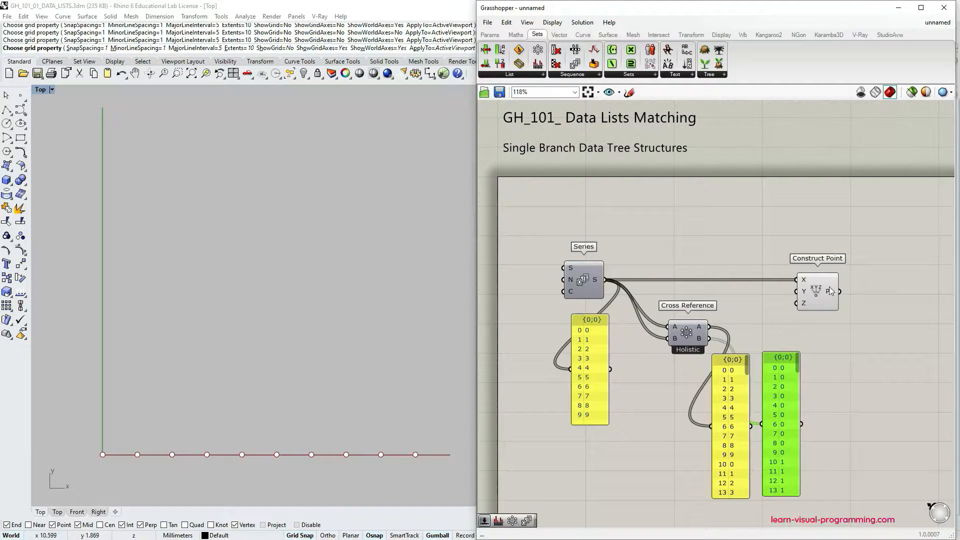
mouse_move(823, 300)
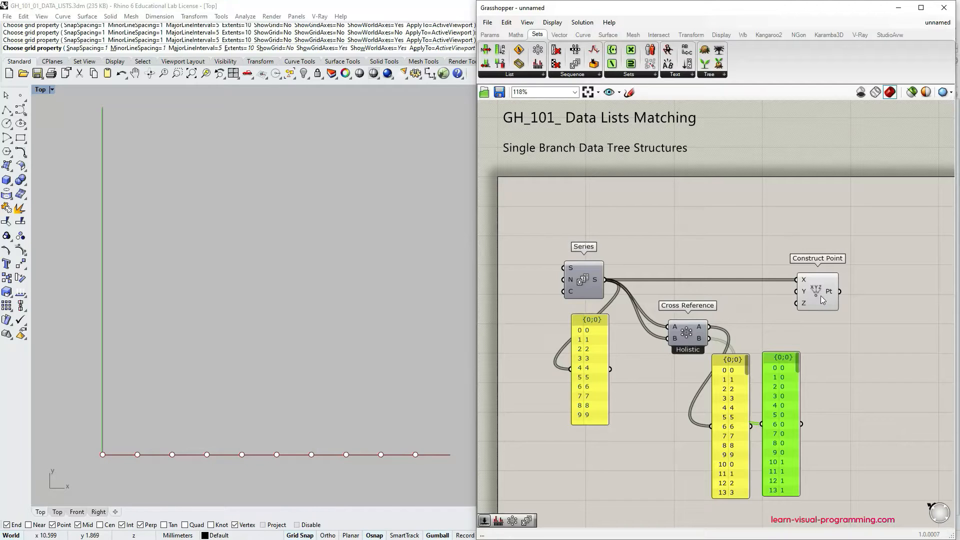
Wire Cross Reference output A into Construct Point's X input
left_click(804, 291)
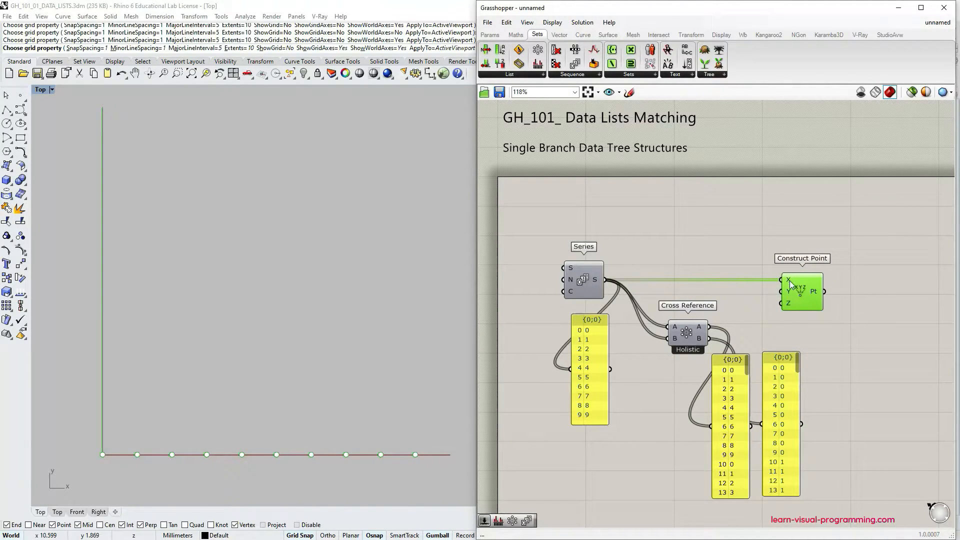
left_click(803, 291)
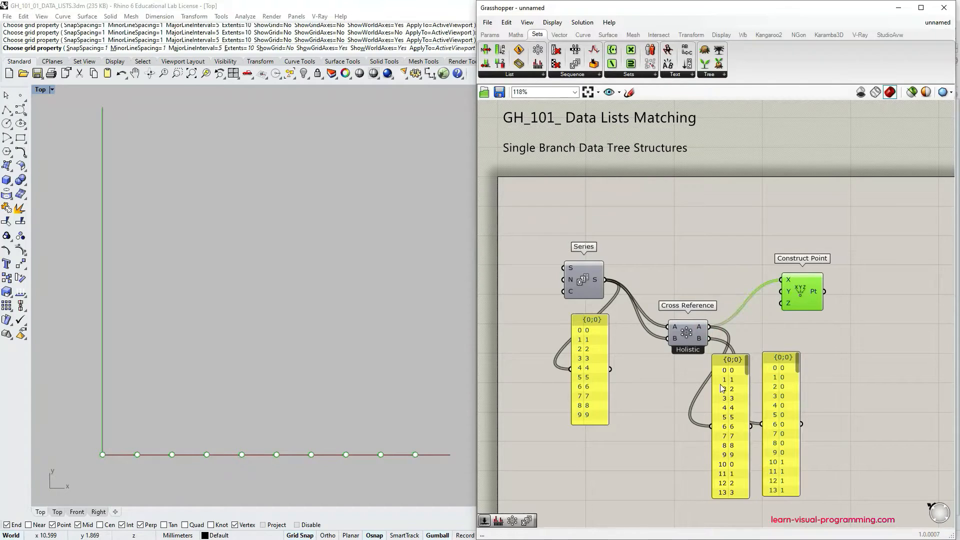
mouse_move(790, 291)
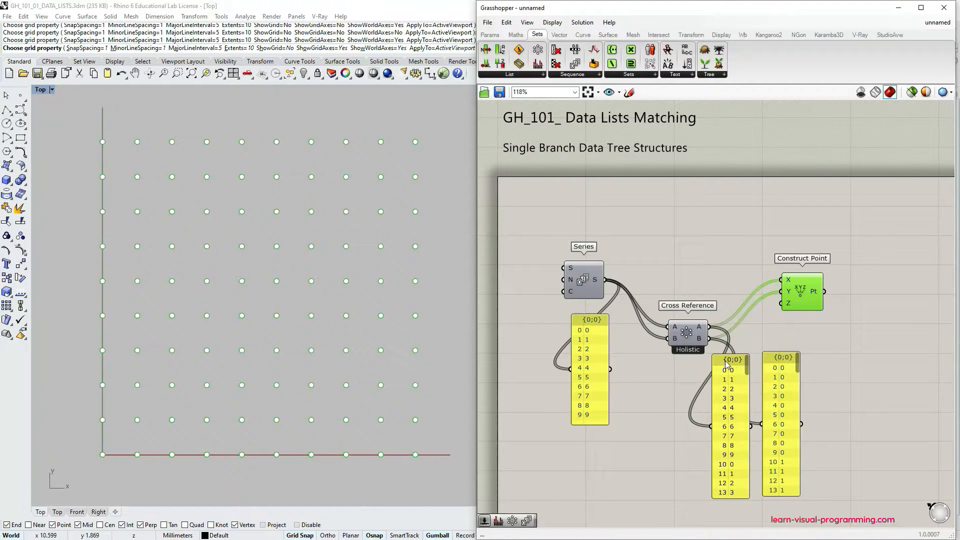
mouse_move(815, 427)
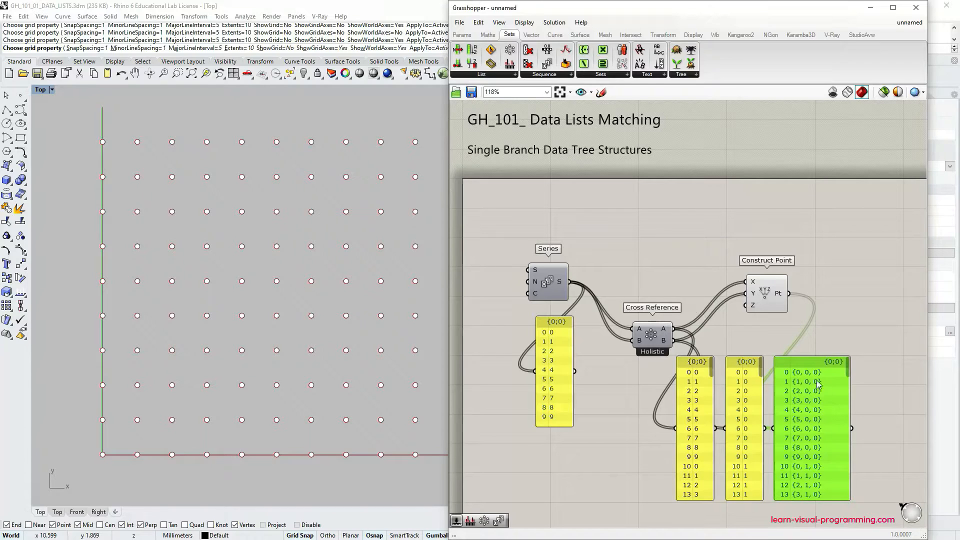
mouse_move(787, 419)
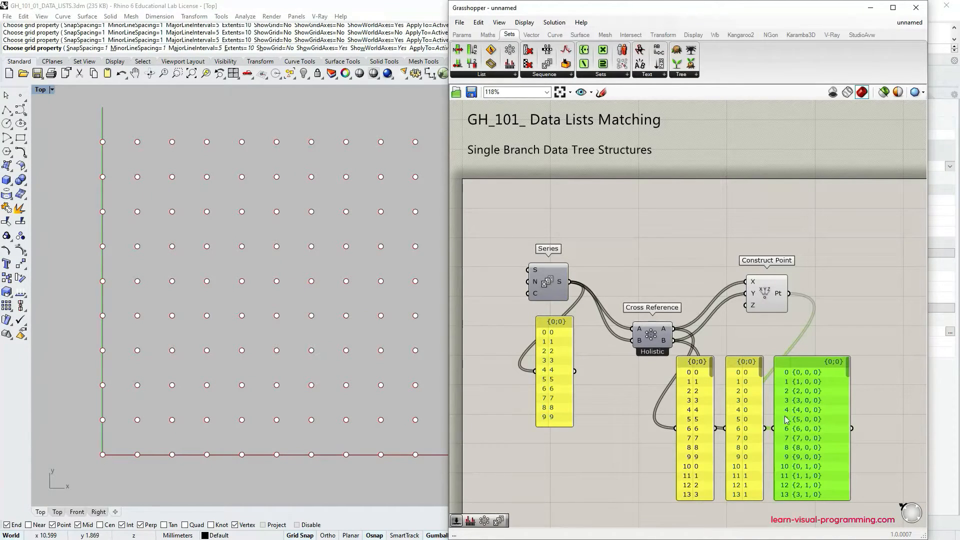
Attach a Panel to Construct Point's Pt output listing the grid coordinates
left_click(809, 413)
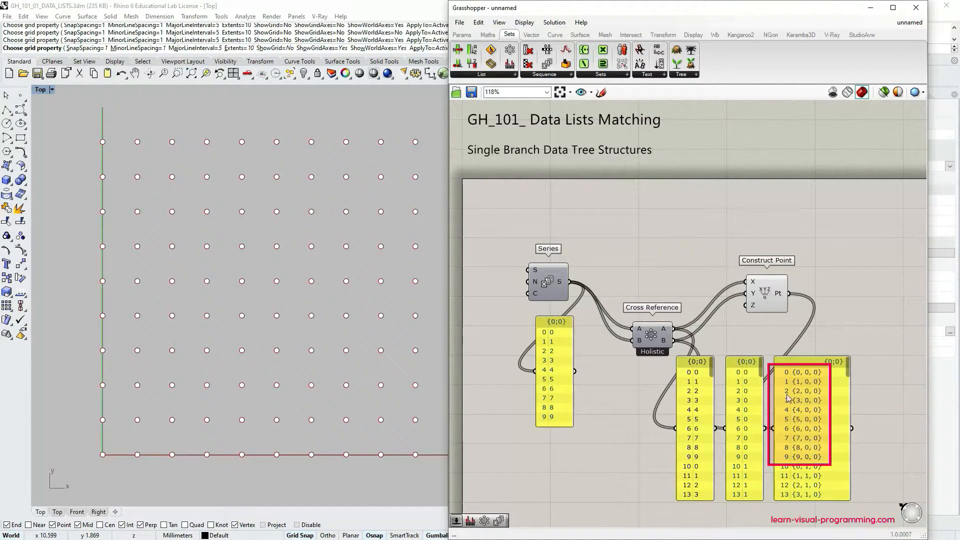
mouse_move(799, 397)
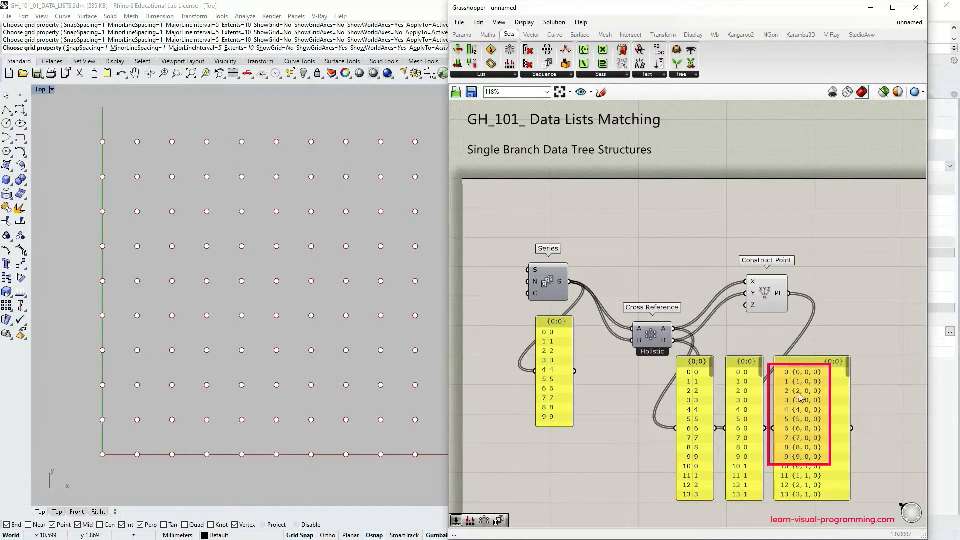
mouse_move(807, 393)
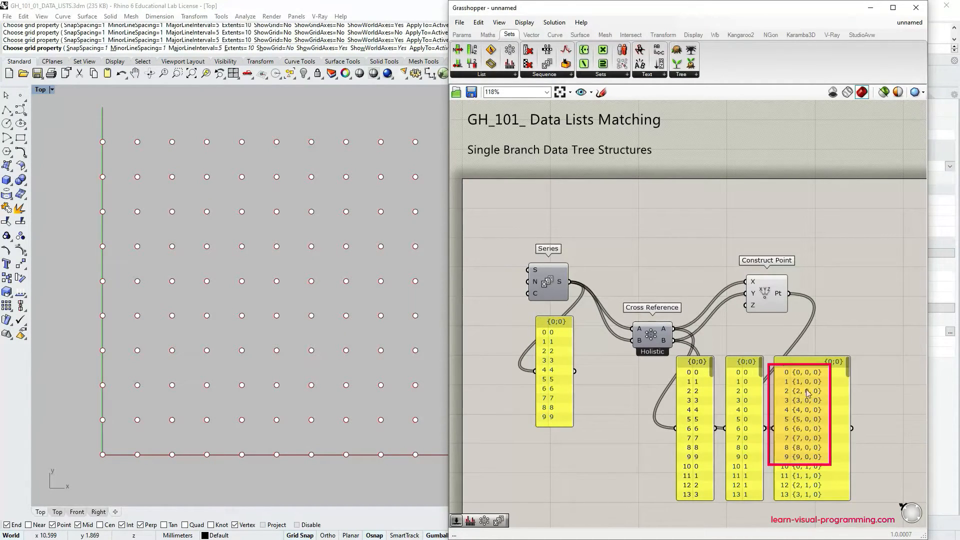
mouse_move(808, 460)
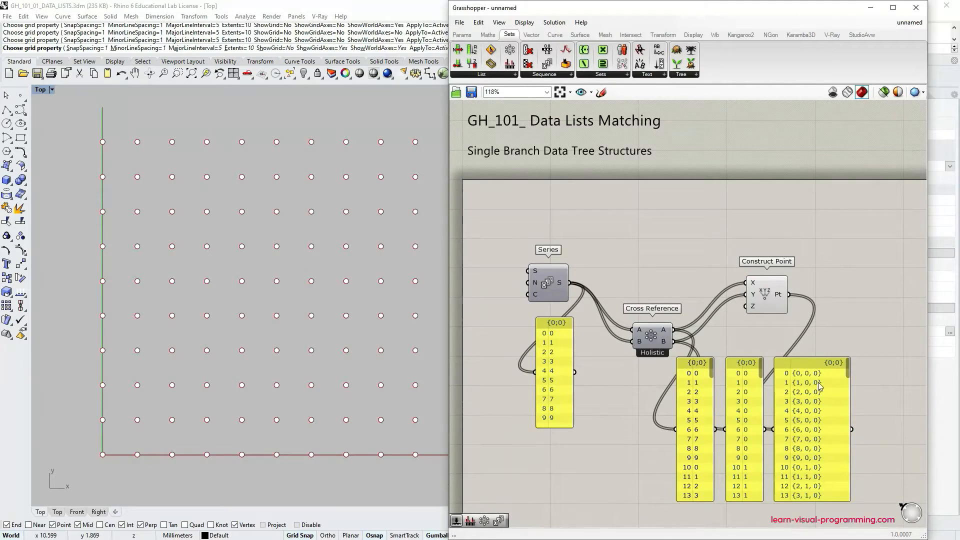
mouse_move(854, 374)
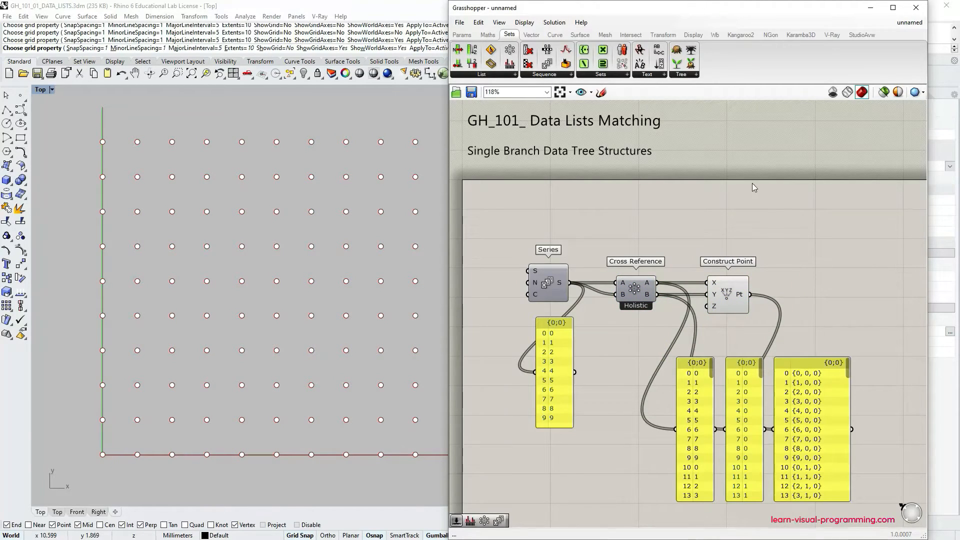
Add a Point List on Construct Point's output with label size set to 0.3
left_click(693, 35)
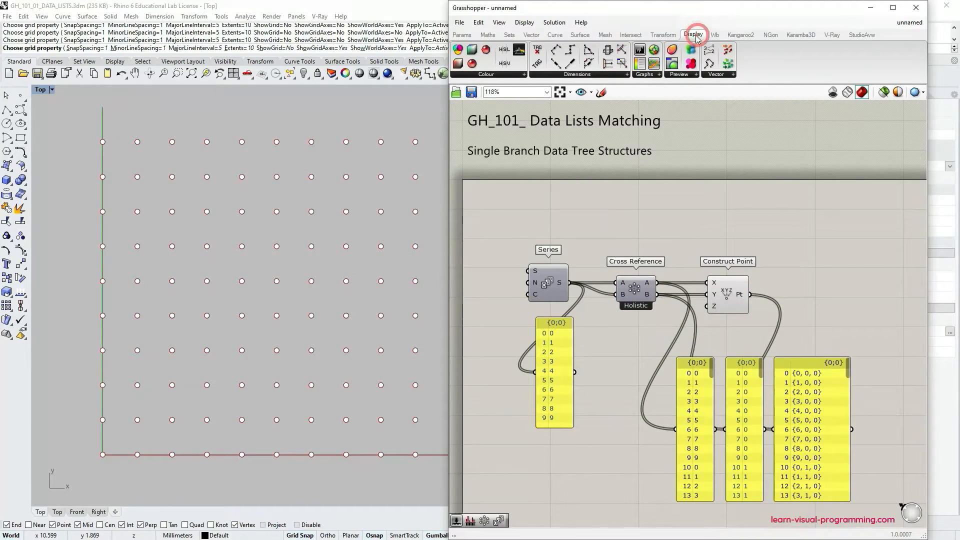
mouse_move(710, 50)
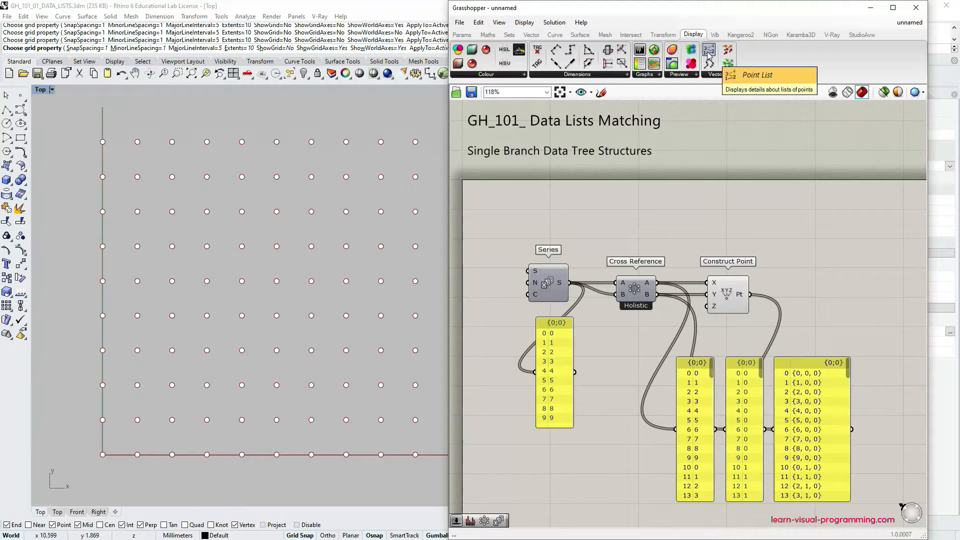
left_click(708, 50)
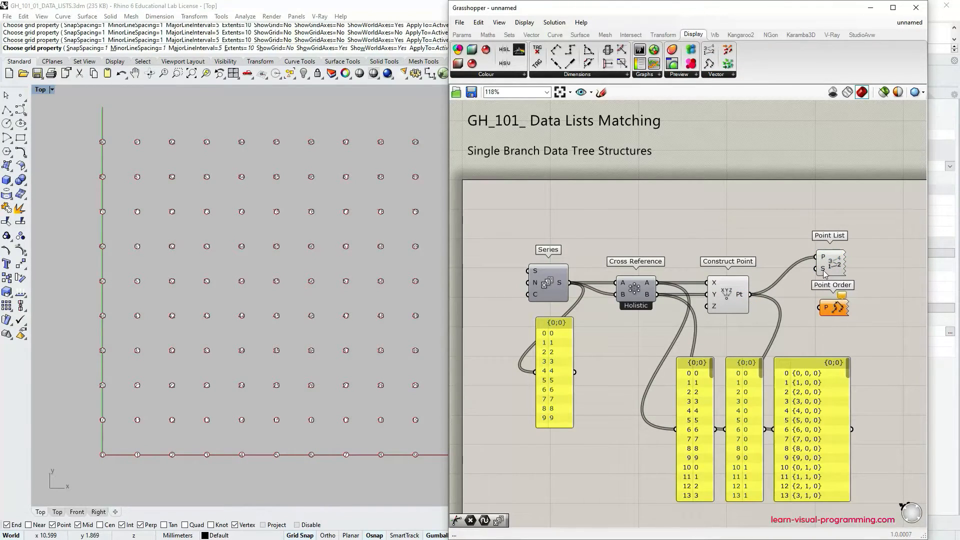
right_click(823, 269)
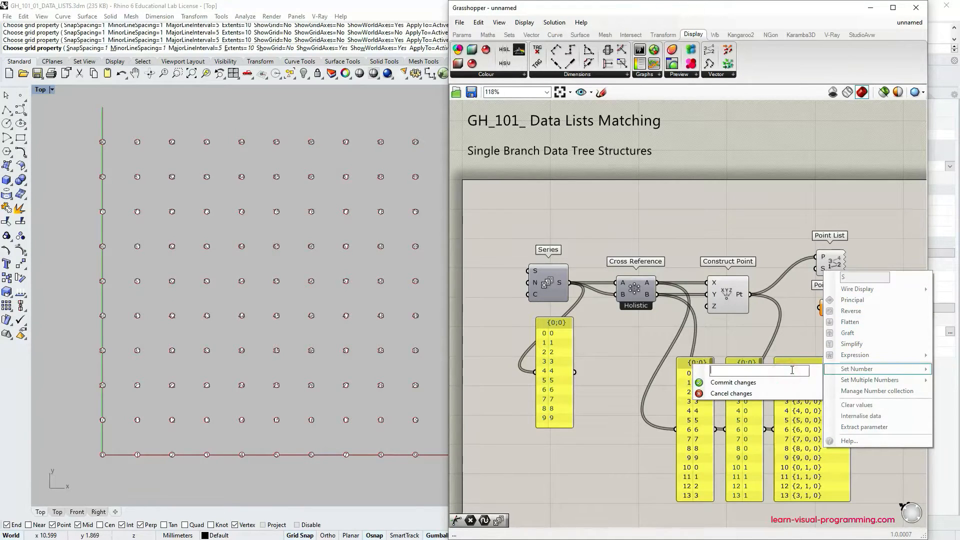
type("0.3")
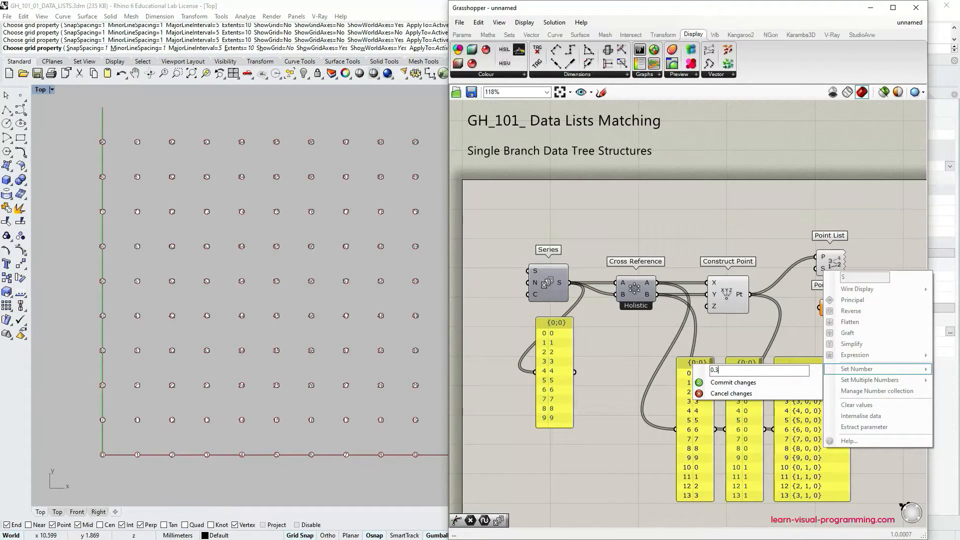
mouse_move(733, 382)
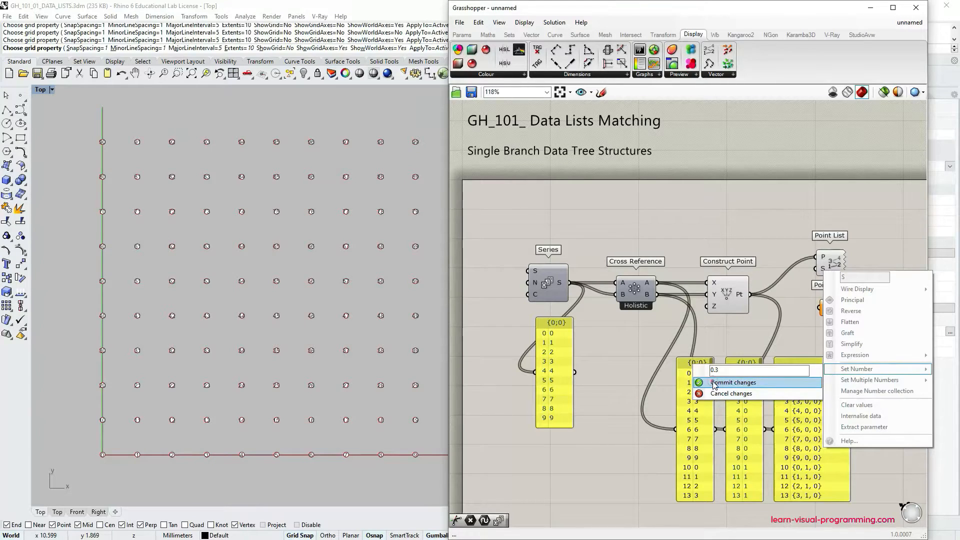
left_click(733, 382)
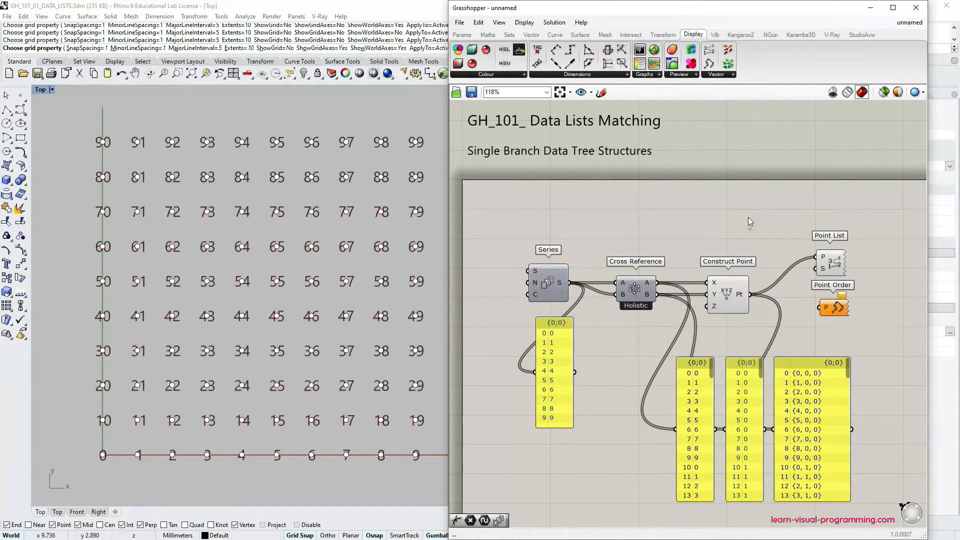
left_click(727, 294)
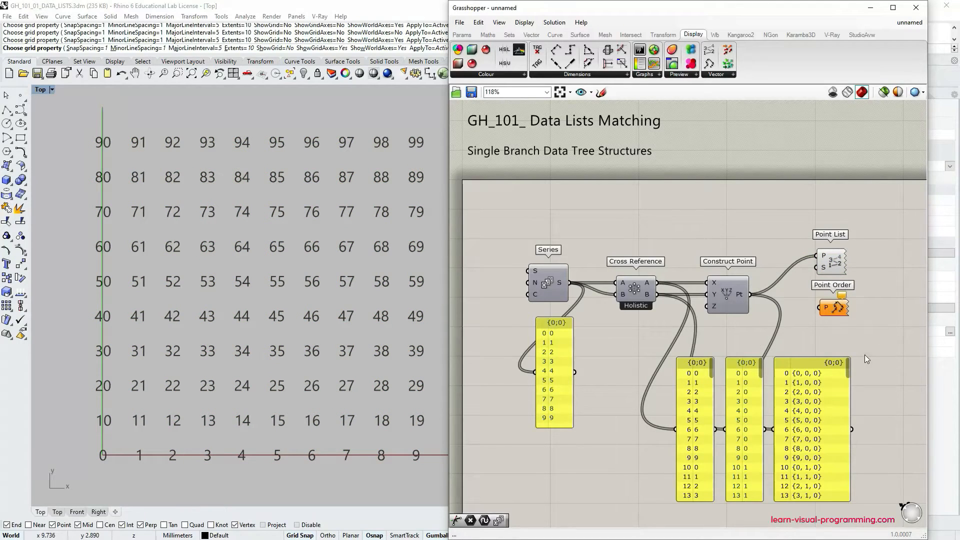
mouse_move(809, 349)
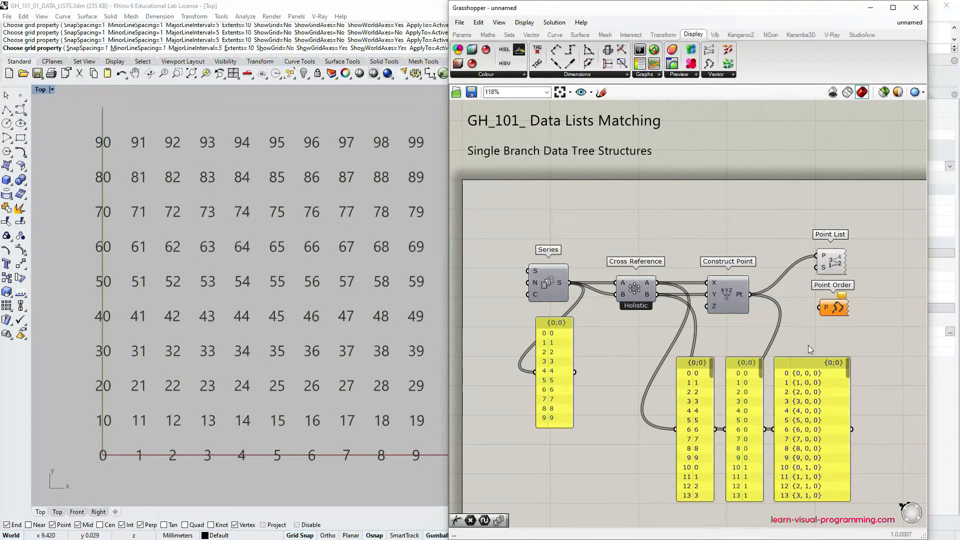
mouse_move(814, 367)
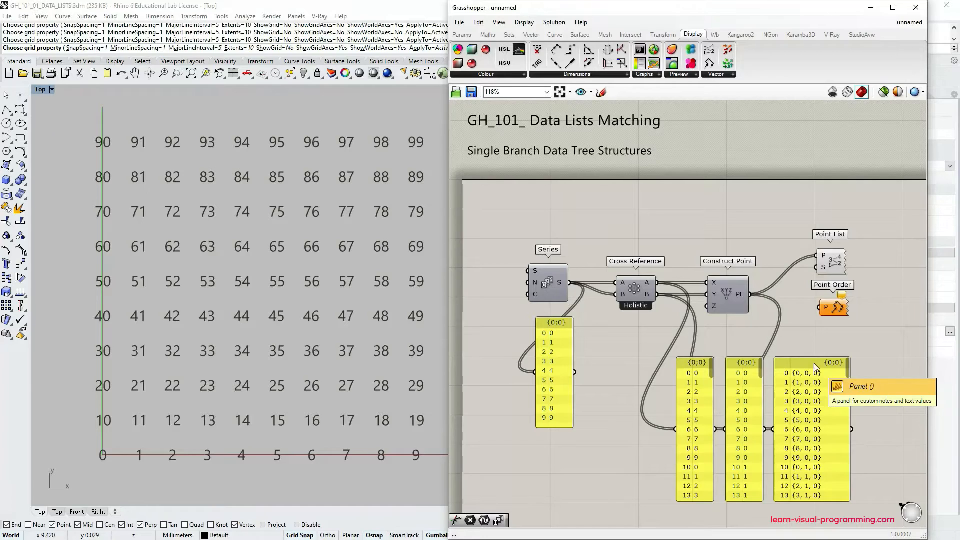
mouse_move(850, 376)
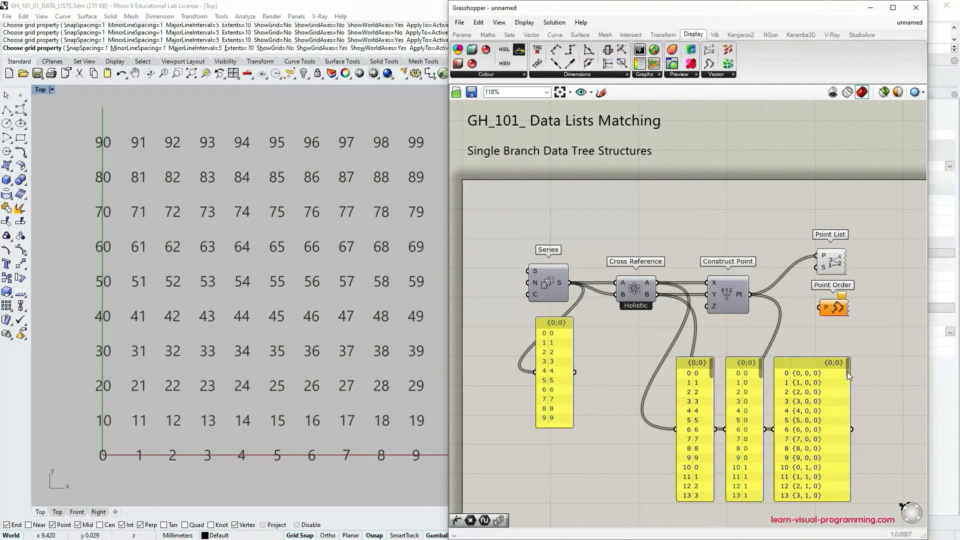
scroll("down", 3)
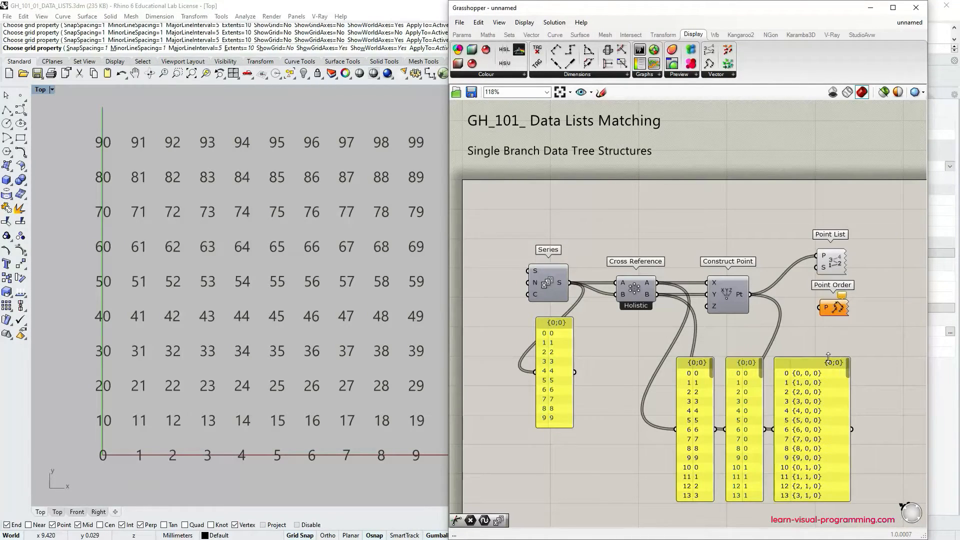
mouse_move(826, 418)
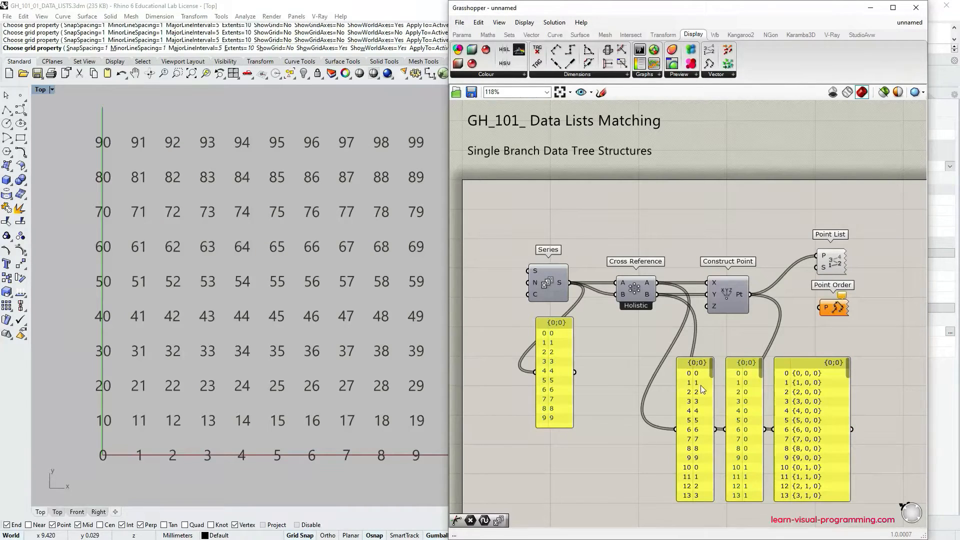
mouse_move(568, 398)
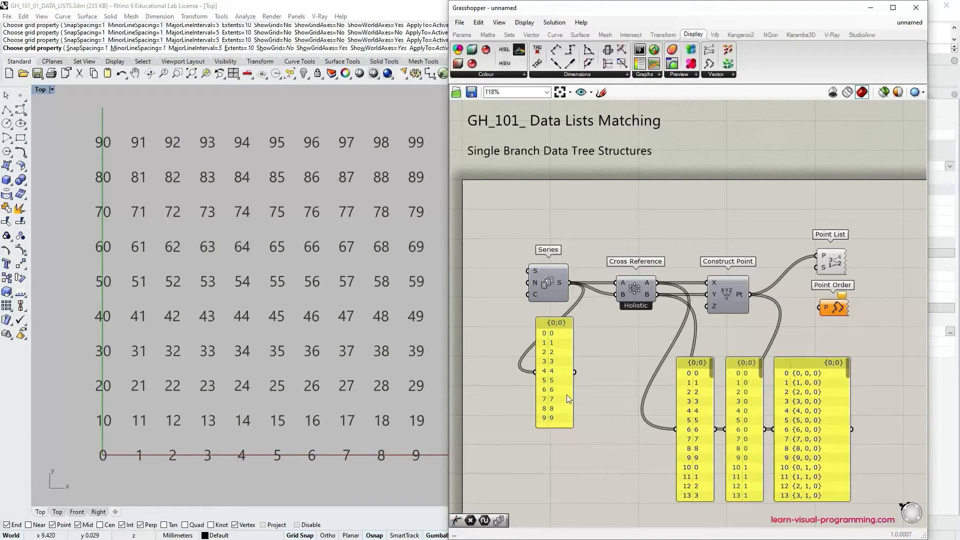
mouse_move(637, 361)
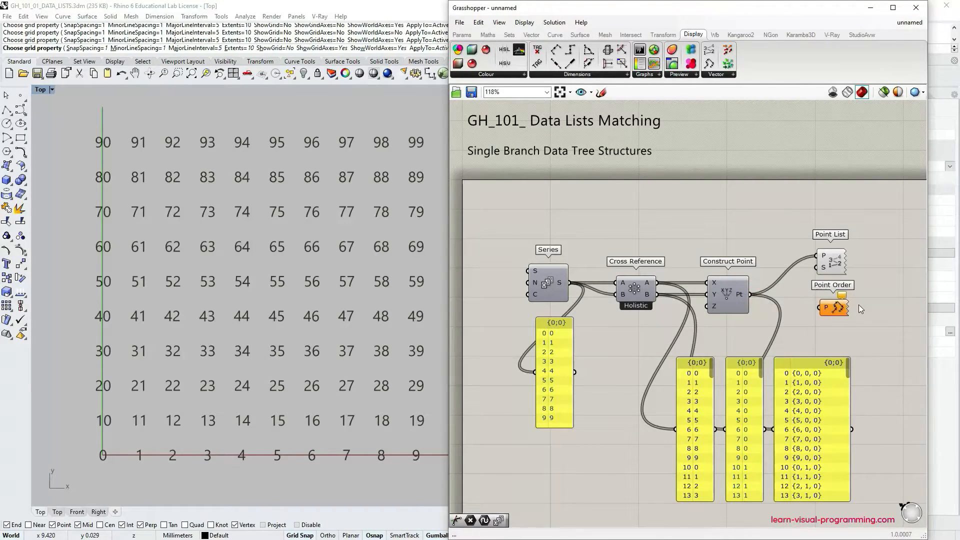
Disable Point List and enable Point Order to draw row-by-row ordering arrows
double_click(830, 263)
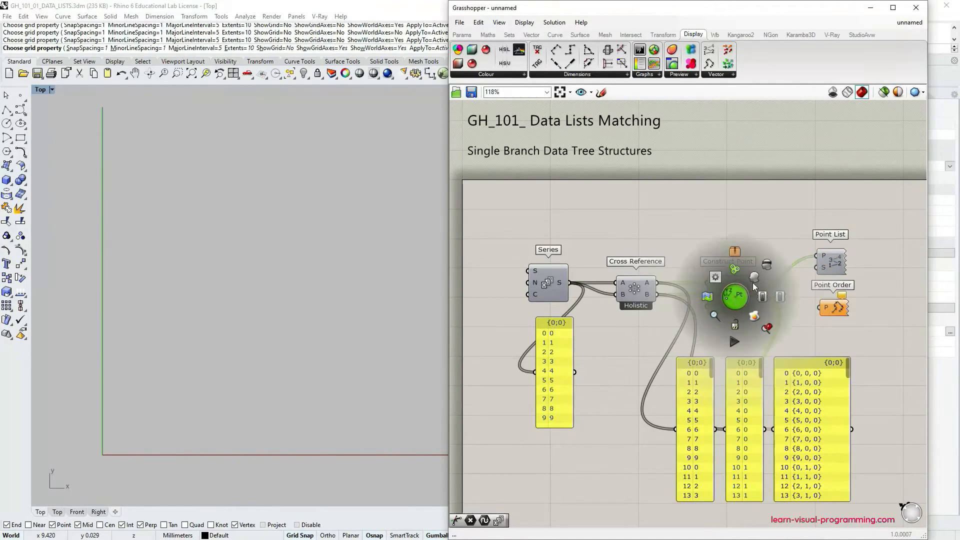
left_click(734, 297)
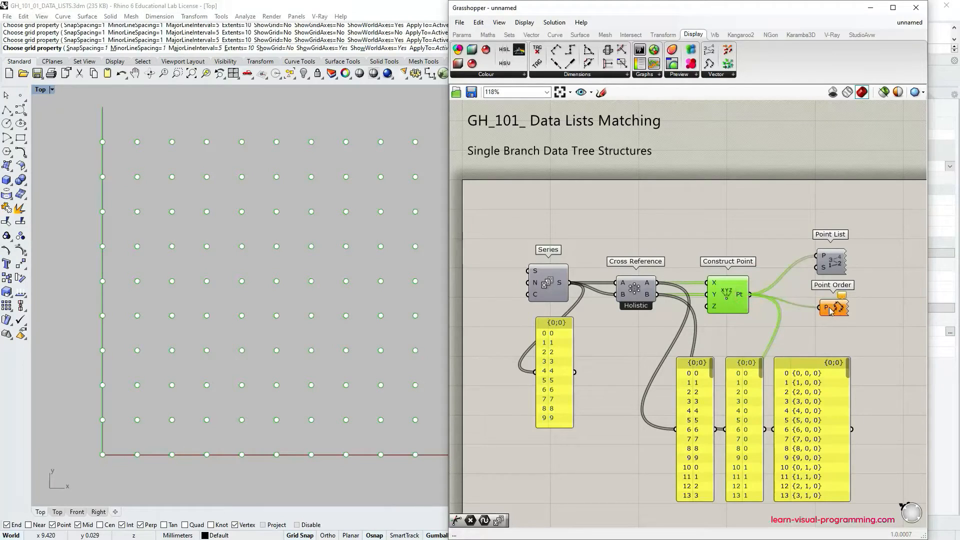
left_click(831, 307)
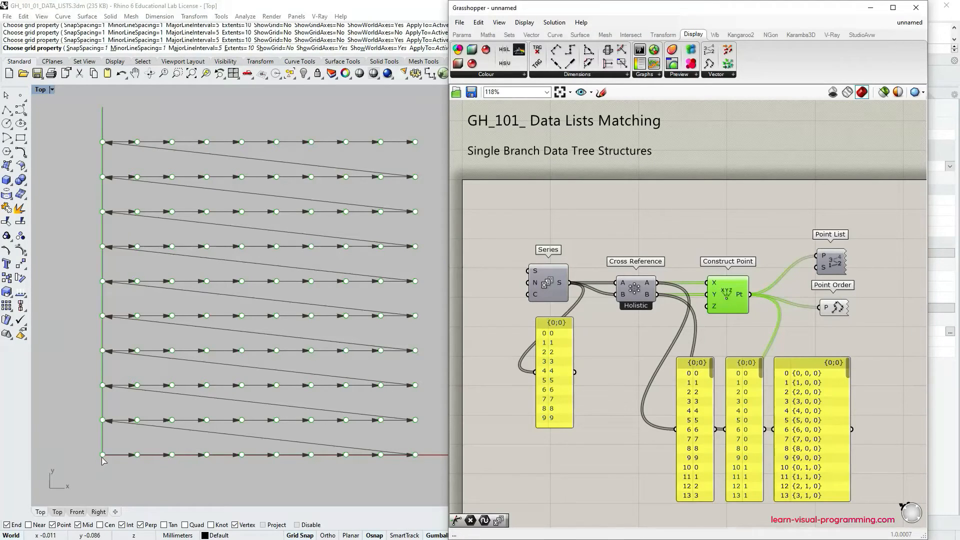
mouse_move(413, 455)
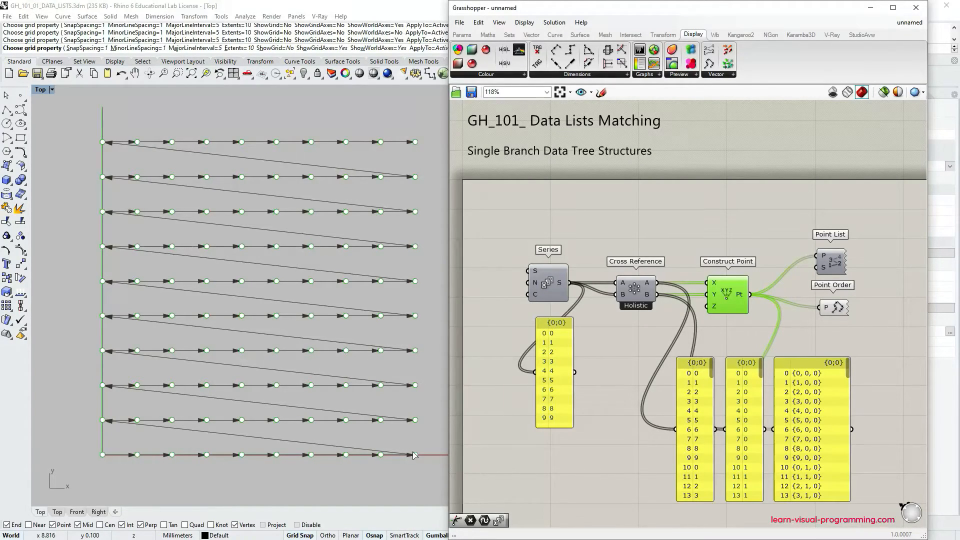
mouse_move(105, 418)
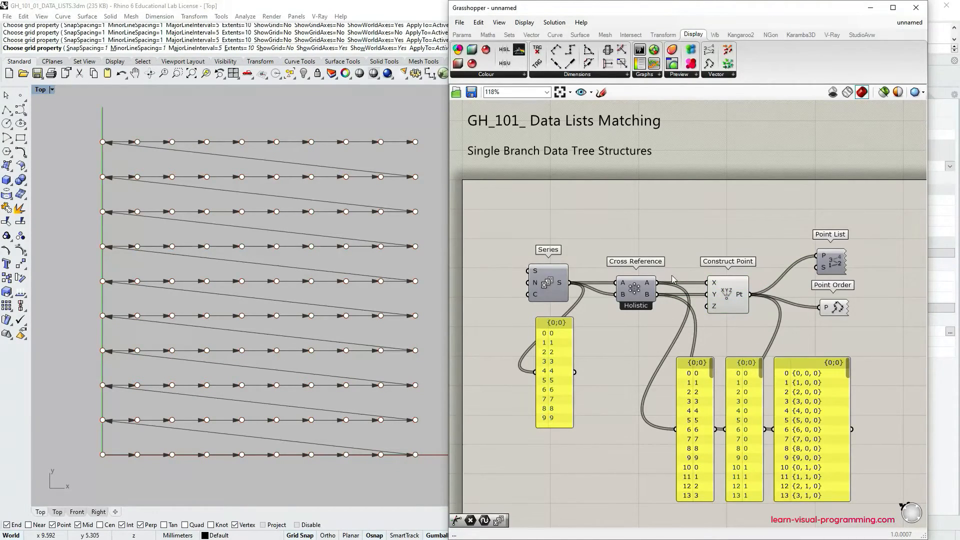
mouse_move(689, 294)
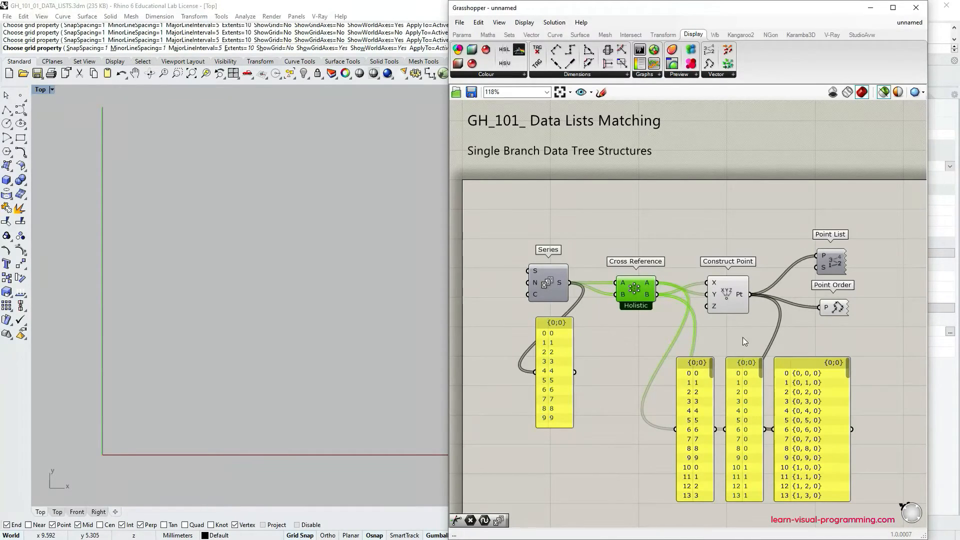
Preview Point Order and Point List again after swapping the Cross Reference A and B wires
left_click(831, 307)
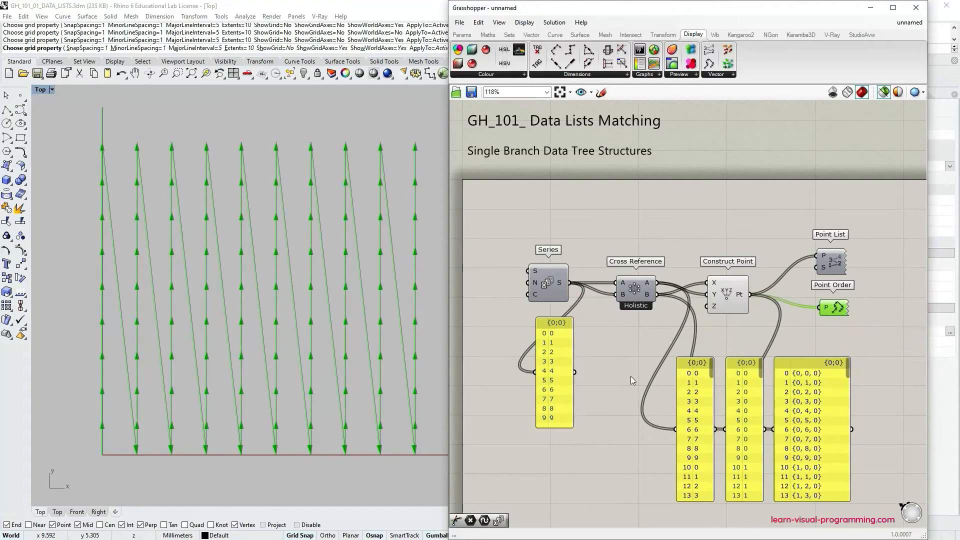
left_click(830, 260)
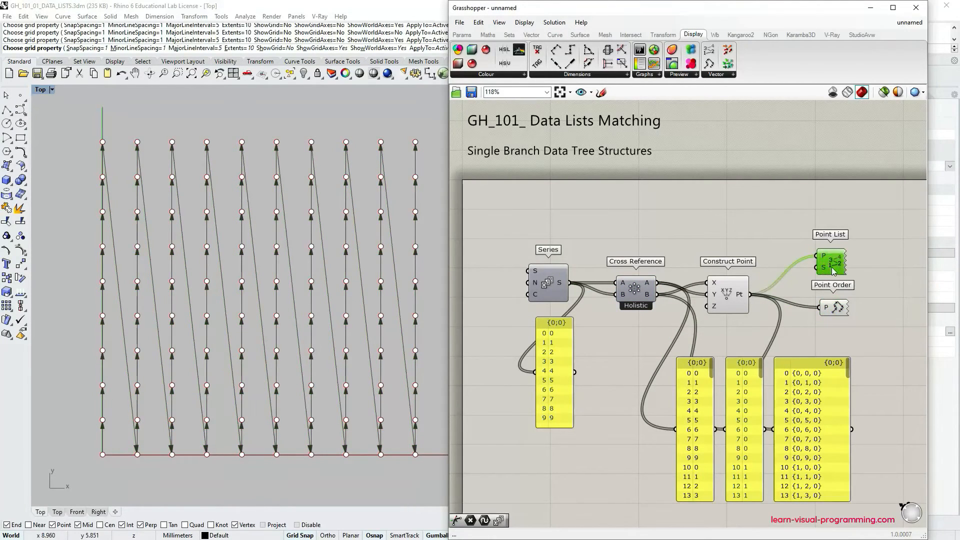
left_click(871, 237)
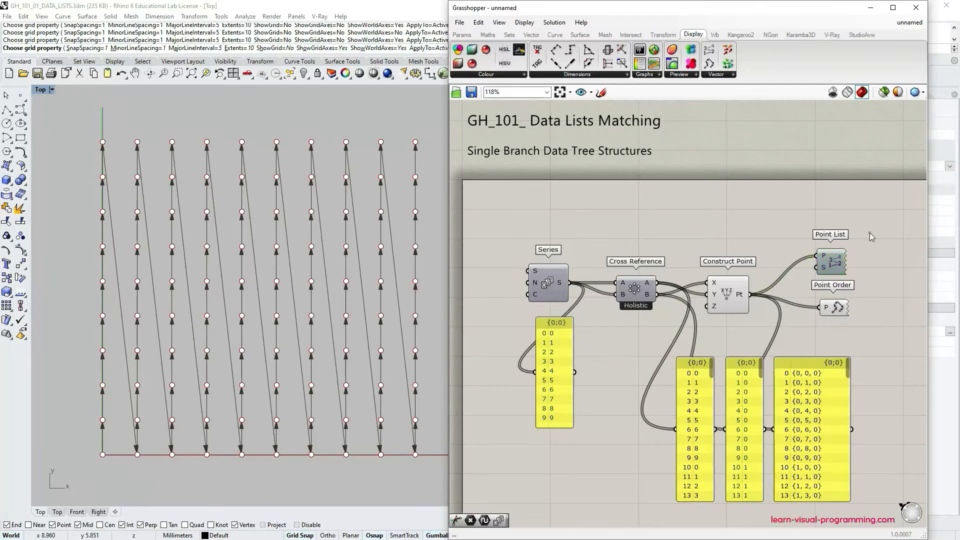
mouse_move(699, 228)
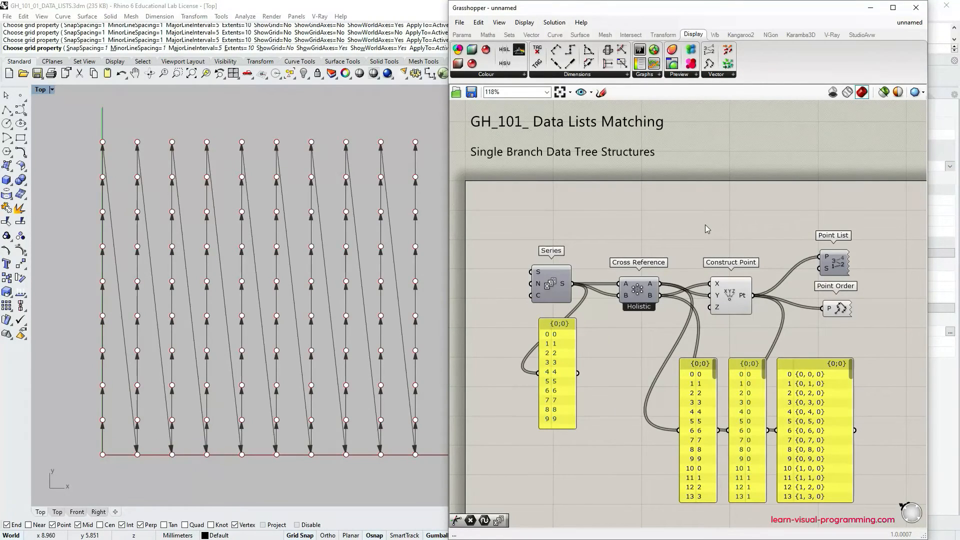
left_click(240, 142)
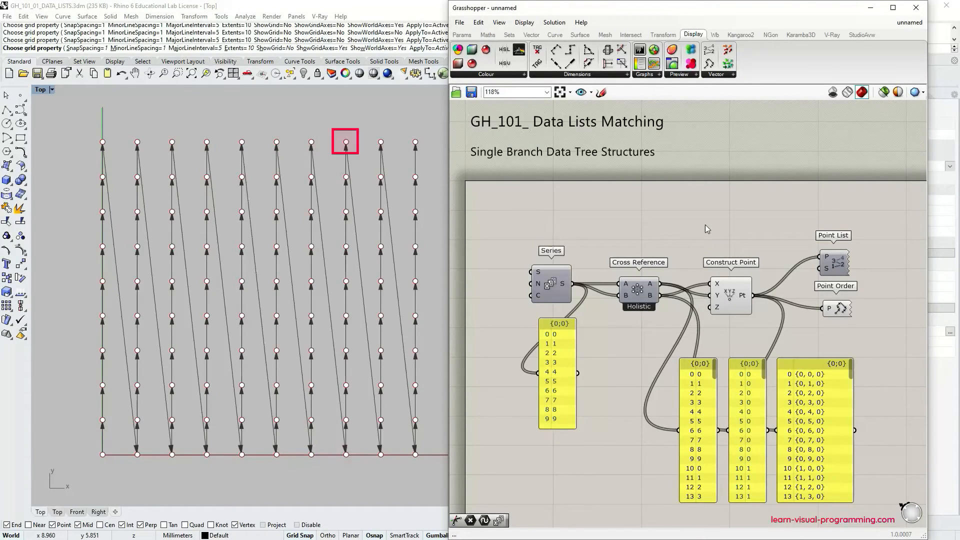
left_click(380, 141)
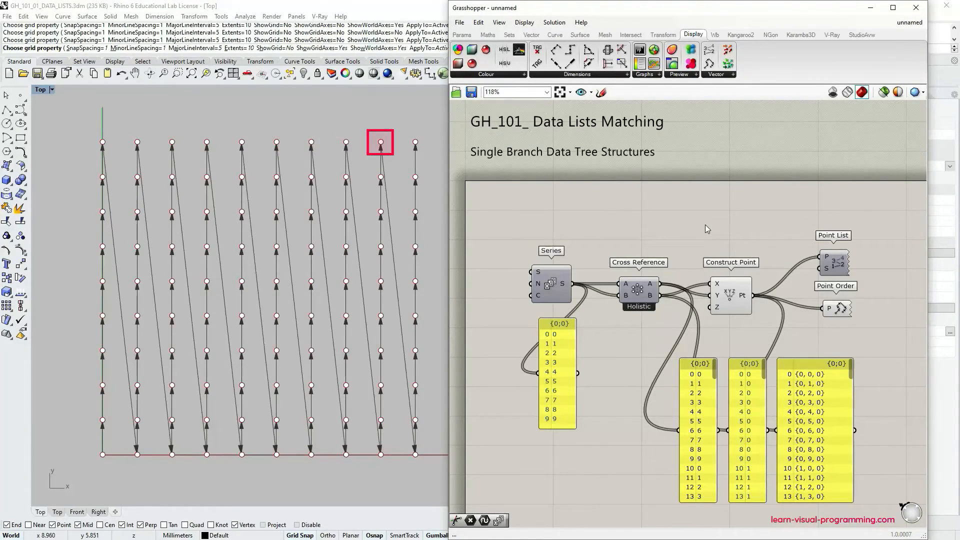